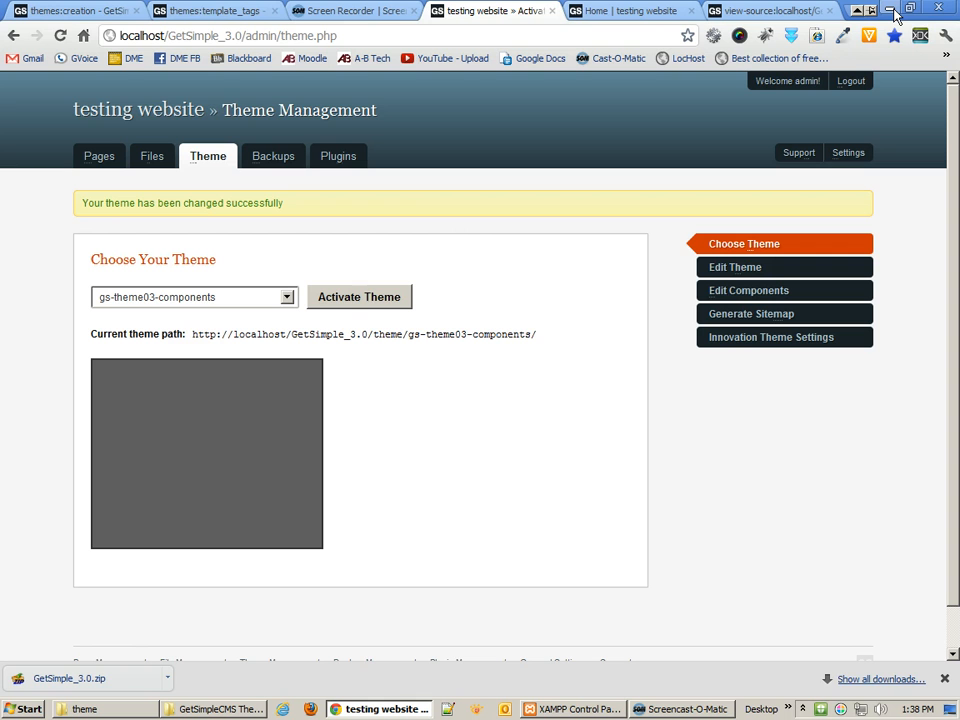
pyautogui.moveTo(890, 12)
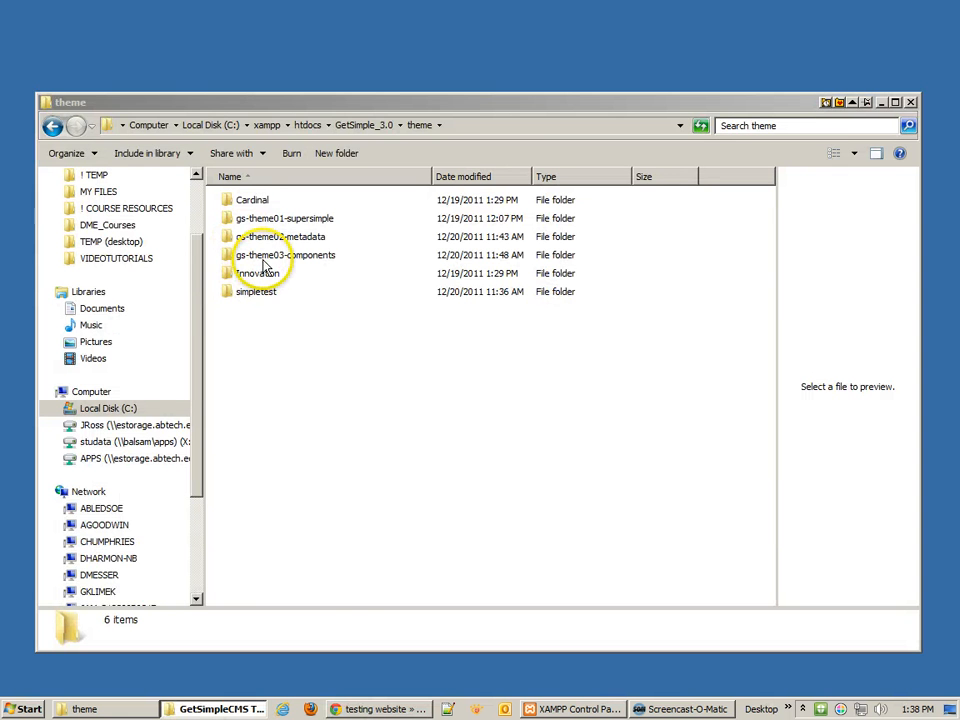
# Open template.php from the gs-theme03-components folder in Notepad++.
pyautogui.doubleClick(285, 254)
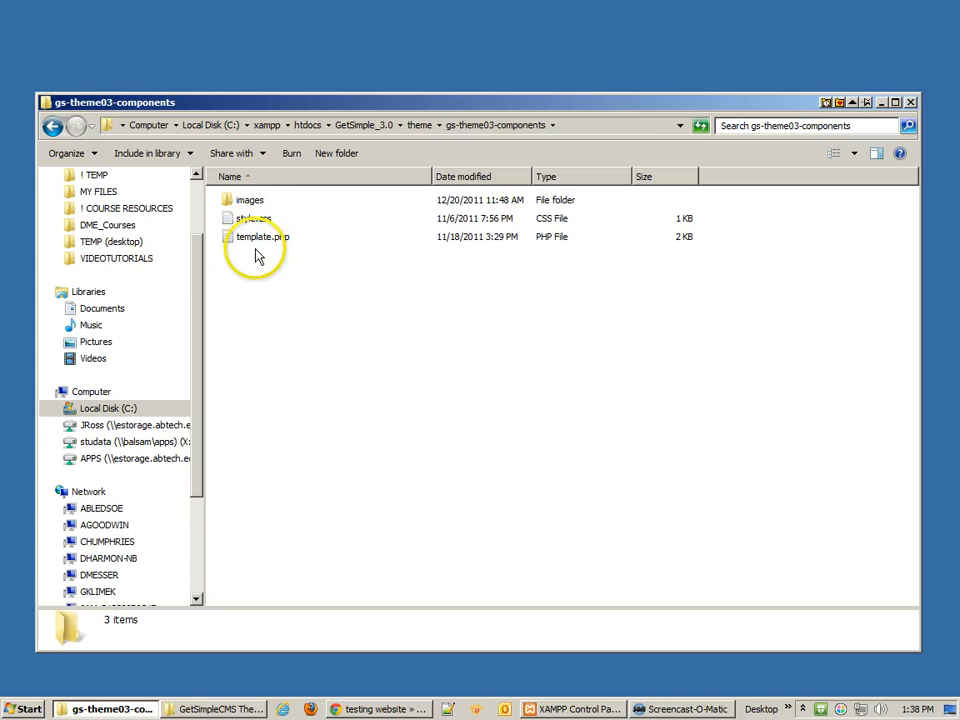
pyautogui.rightClick(263, 236)
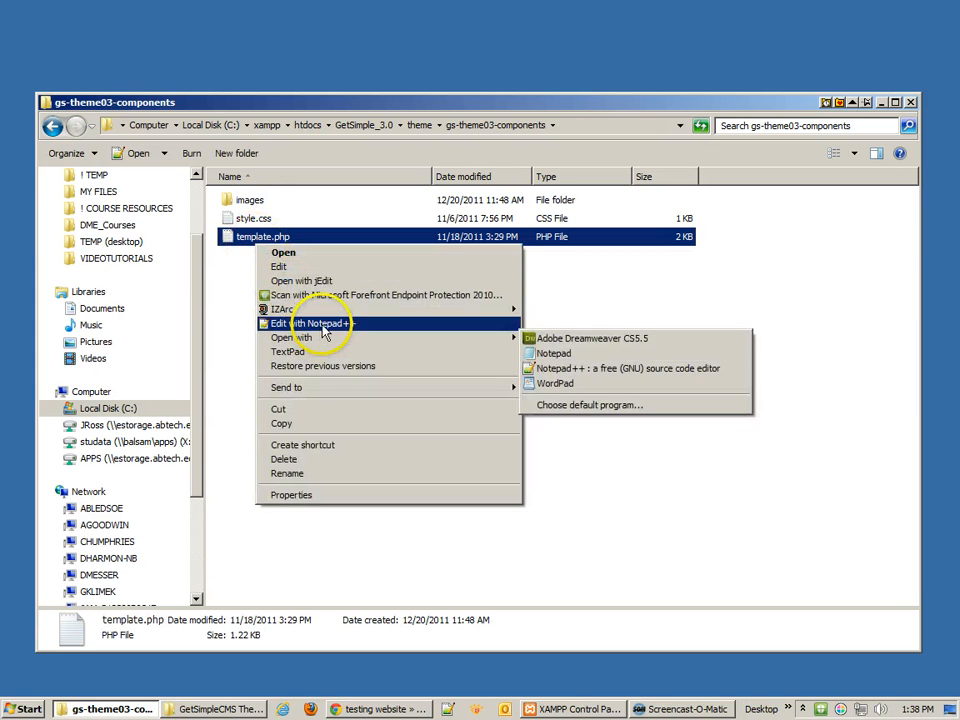
pyautogui.click(632, 368)
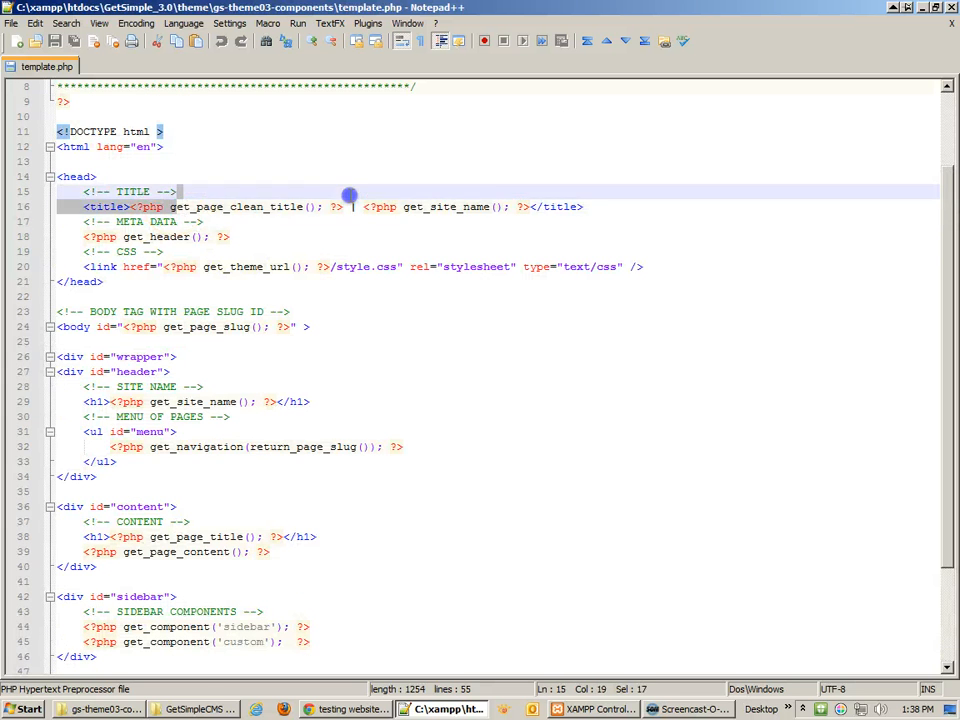
# Scroll through template.php's head and title code in Notepad++.
pyautogui.click(380, 304)
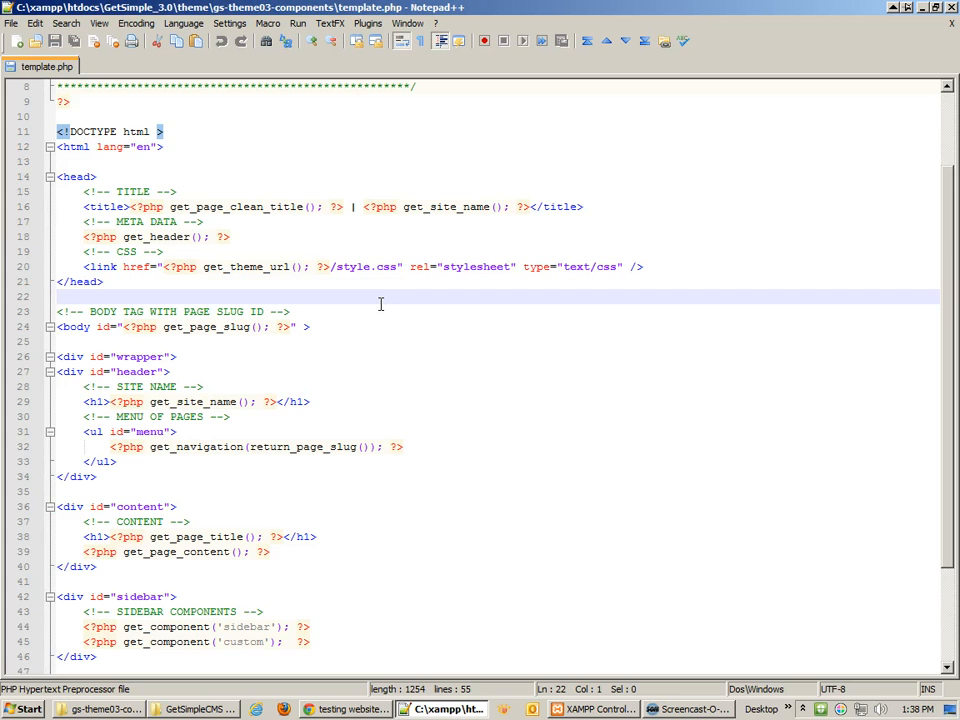
pyautogui.scroll(-3)
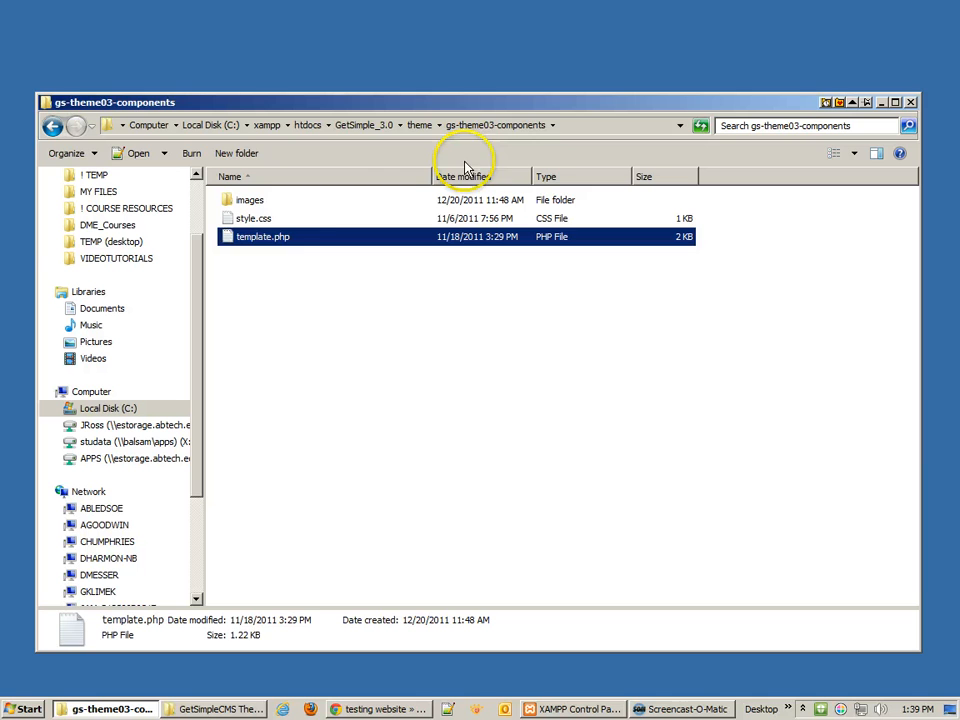
# Go up to the themes folder and open all gs-theme04-themes files in Notepad++.
pyautogui.click(418, 125)
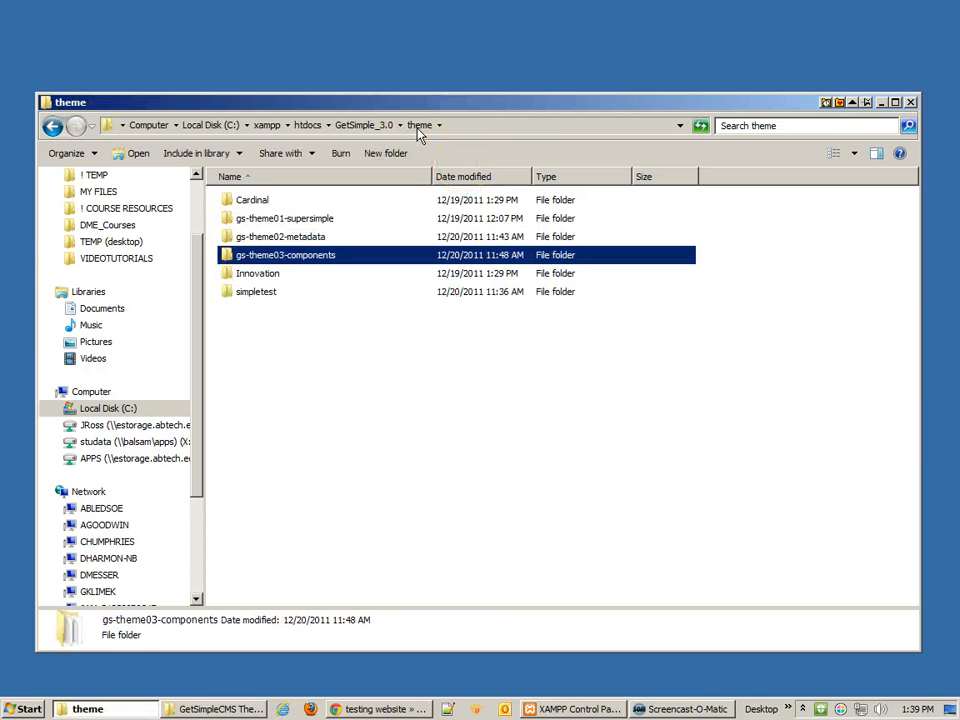
pyautogui.moveTo(420, 135)
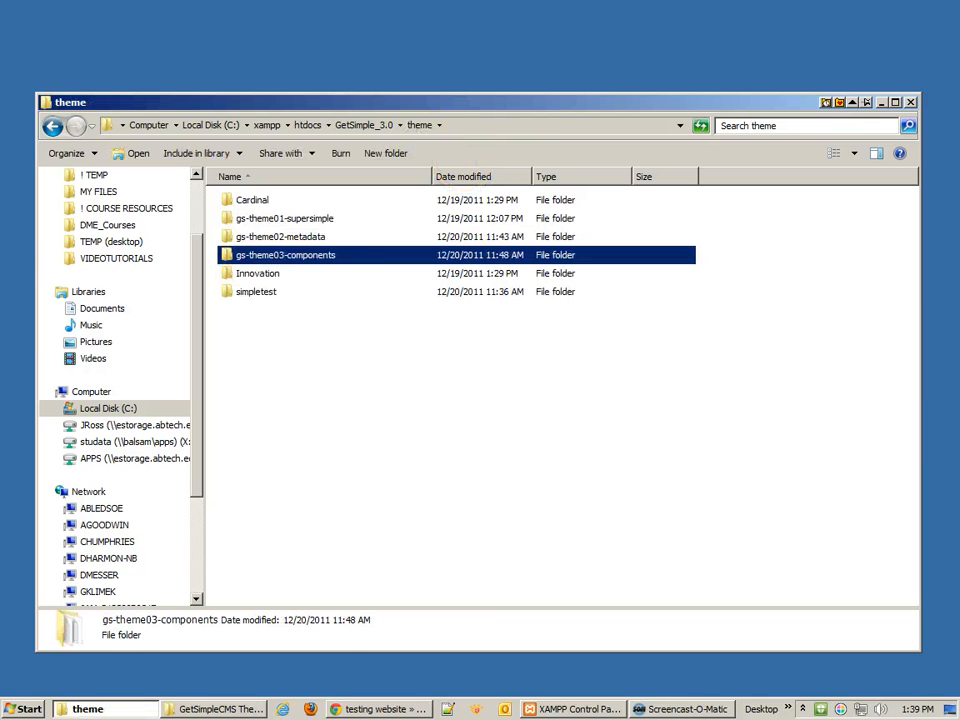
pyautogui.moveTo(290, 287)
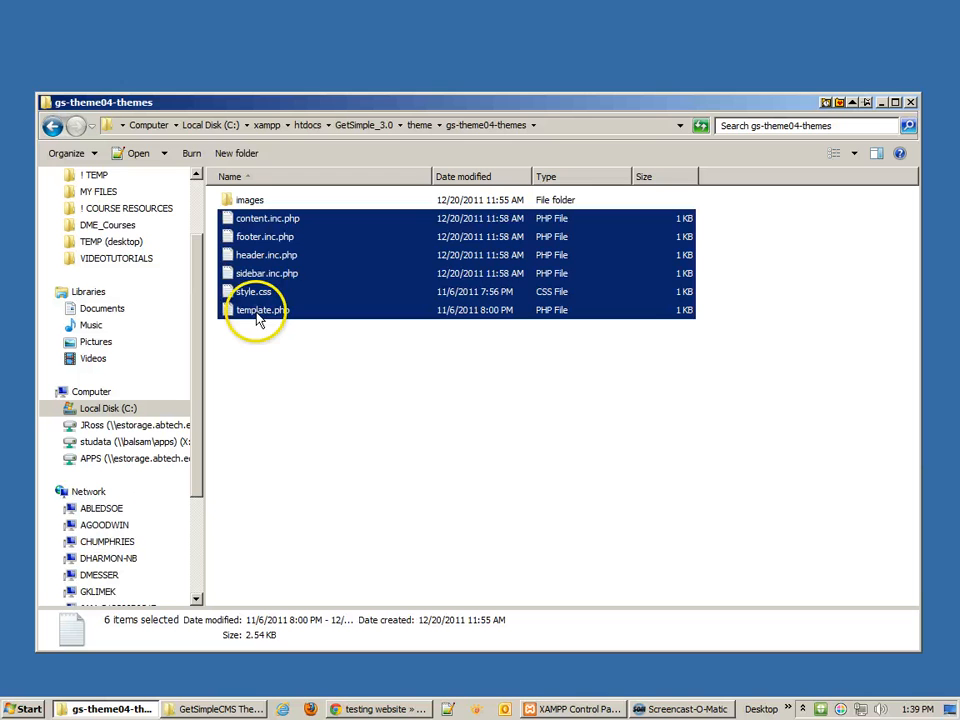
pyautogui.rightClick(262, 309)
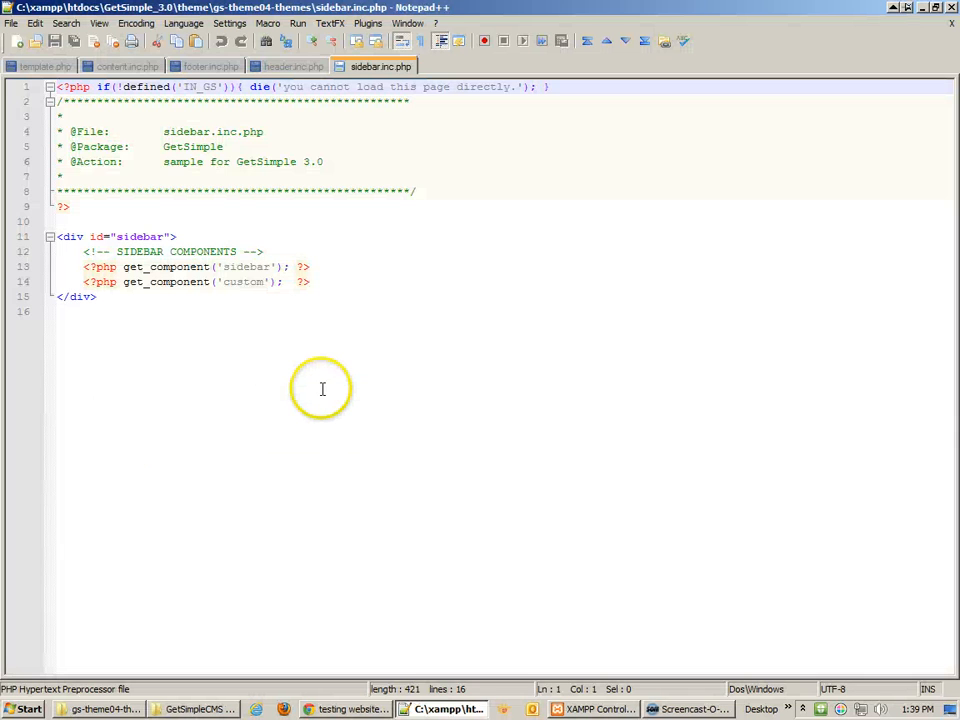
# Review template.php's include calls, then view the include files in their tabs.
pyautogui.click(45, 66)
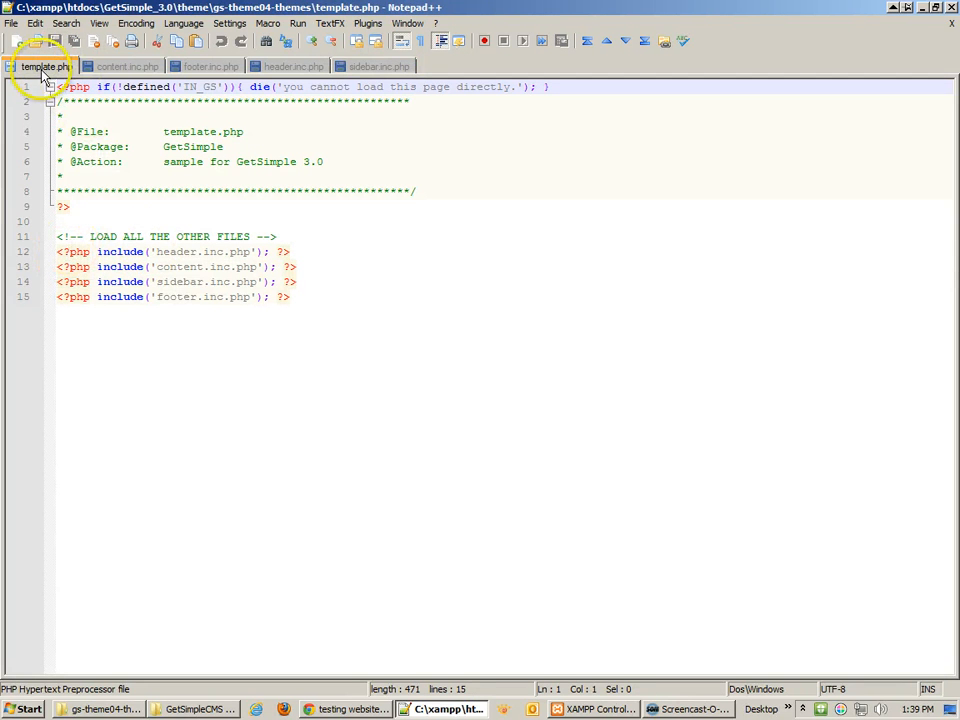
pyautogui.moveTo(45, 66)
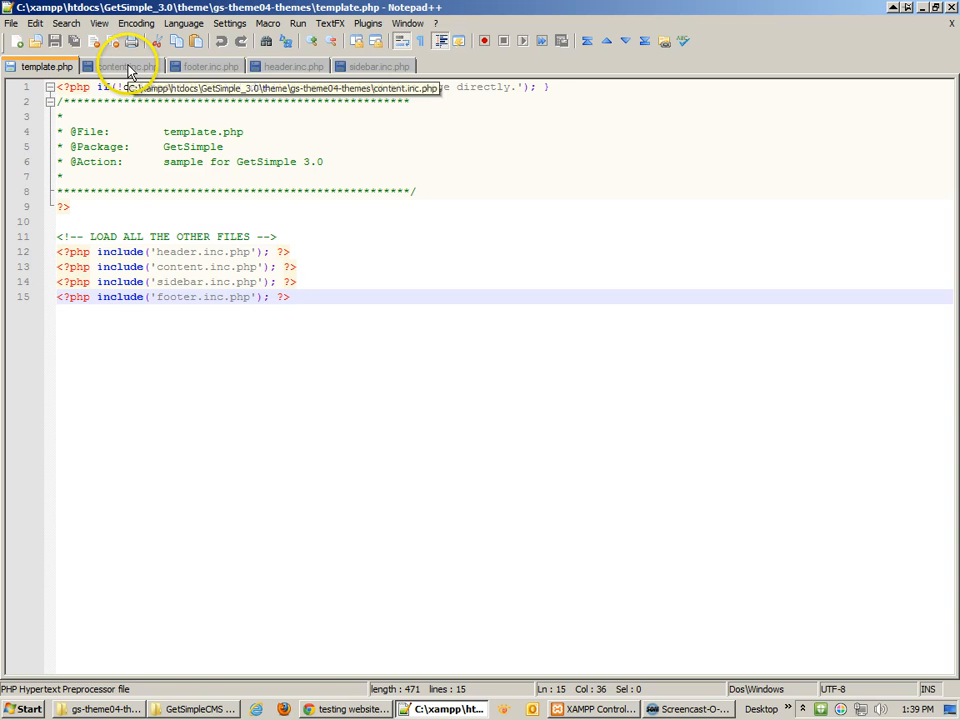
pyautogui.click(289, 66)
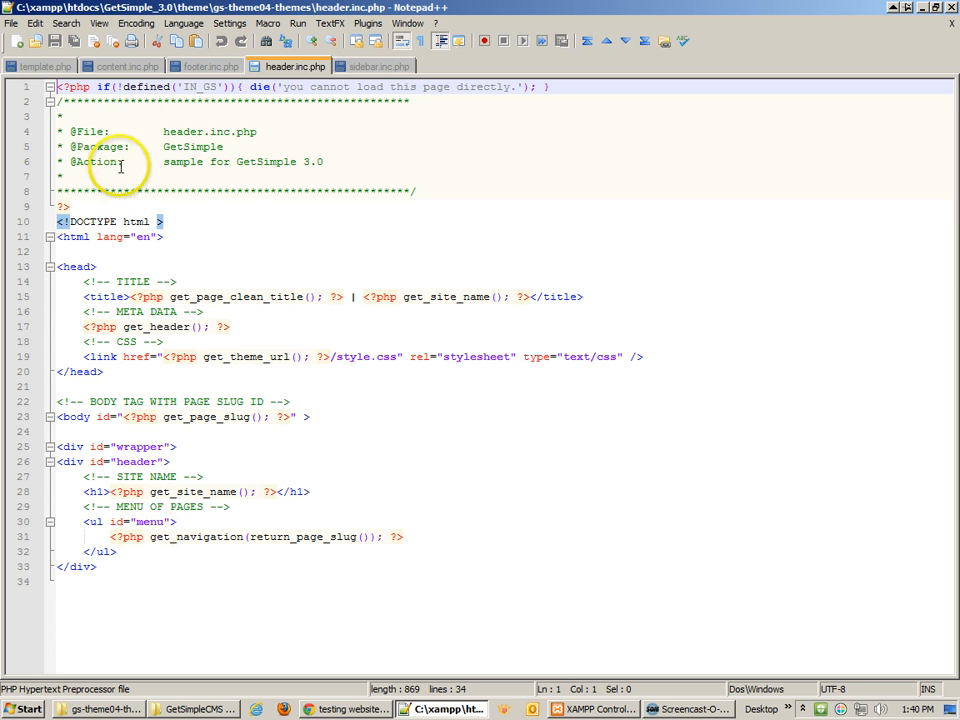
# Highlight the content div in content.inc.php, then view the sidebar and footer includes.
pyautogui.click(128, 66)
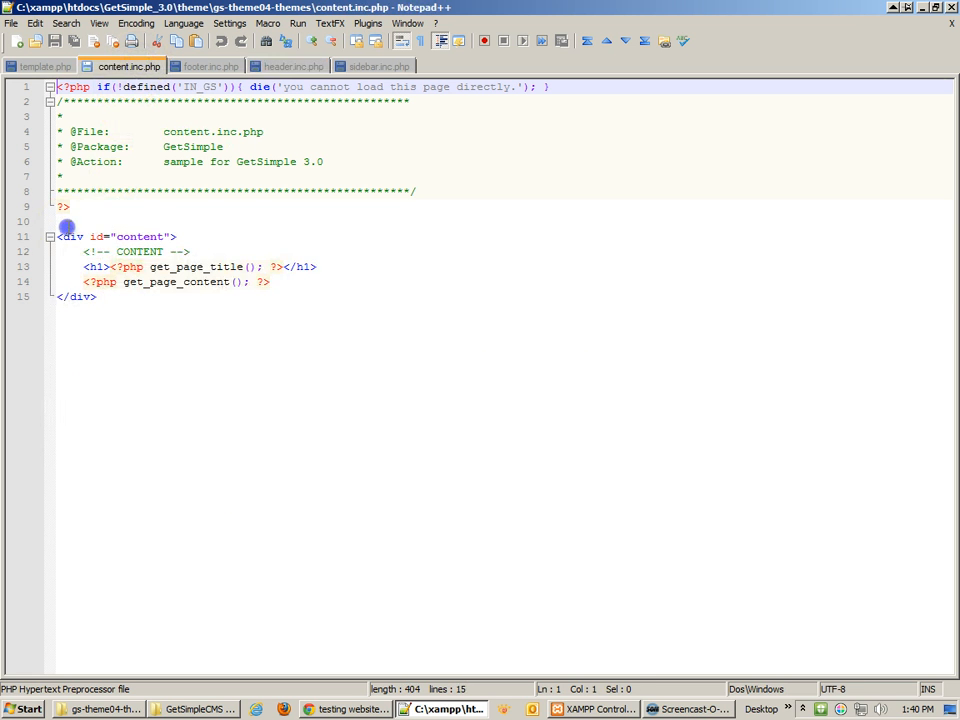
pyautogui.moveTo(60, 236); pyautogui.dragTo(97, 296)
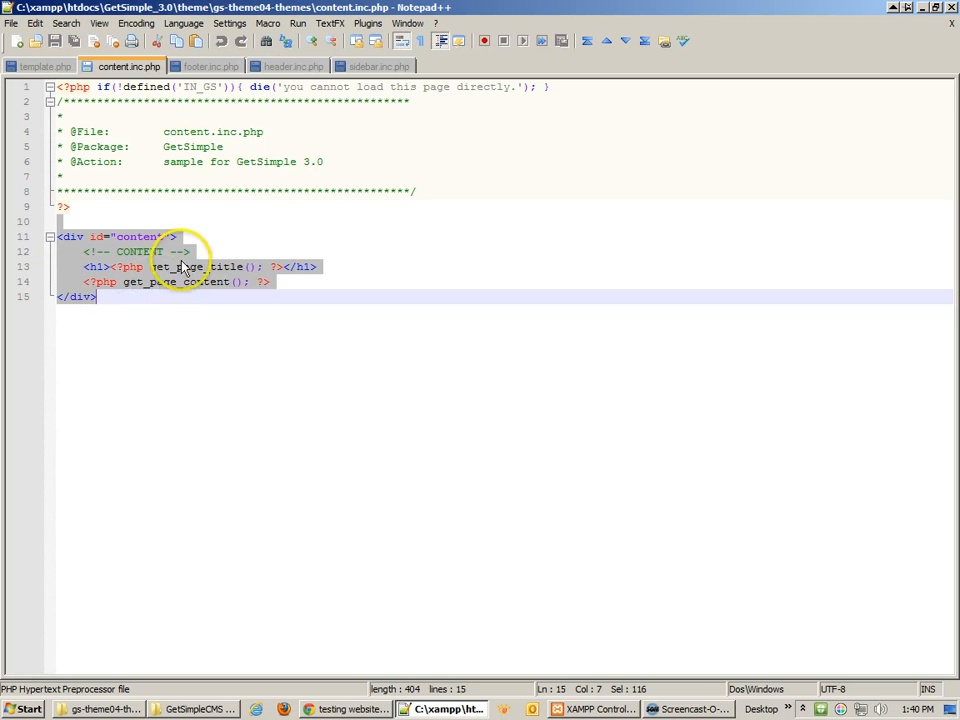
pyautogui.click(380, 66)
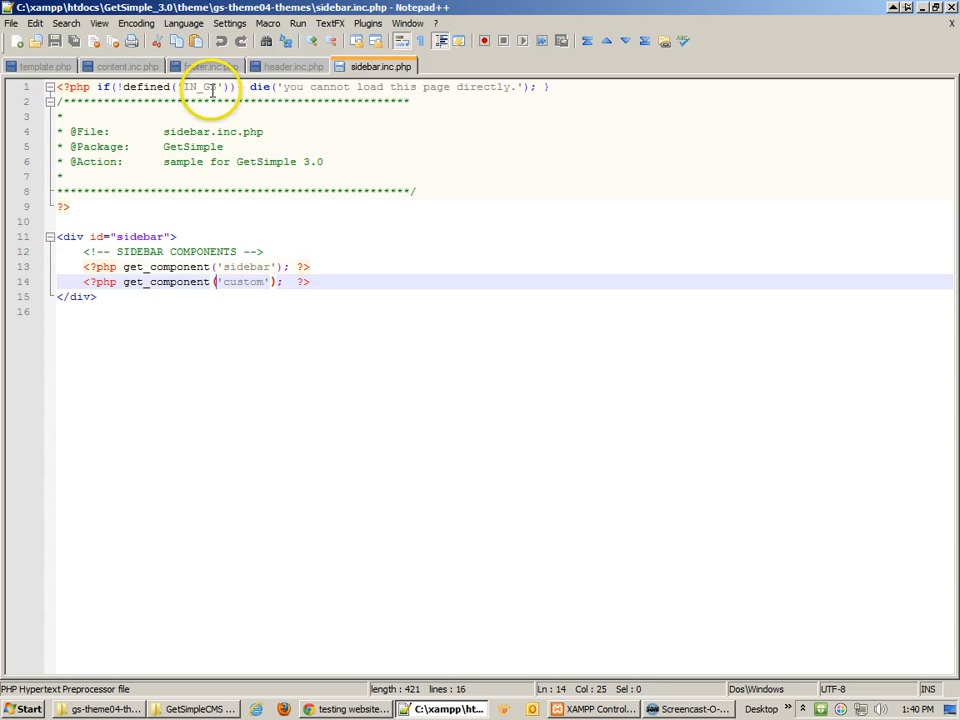
pyautogui.click(210, 66)
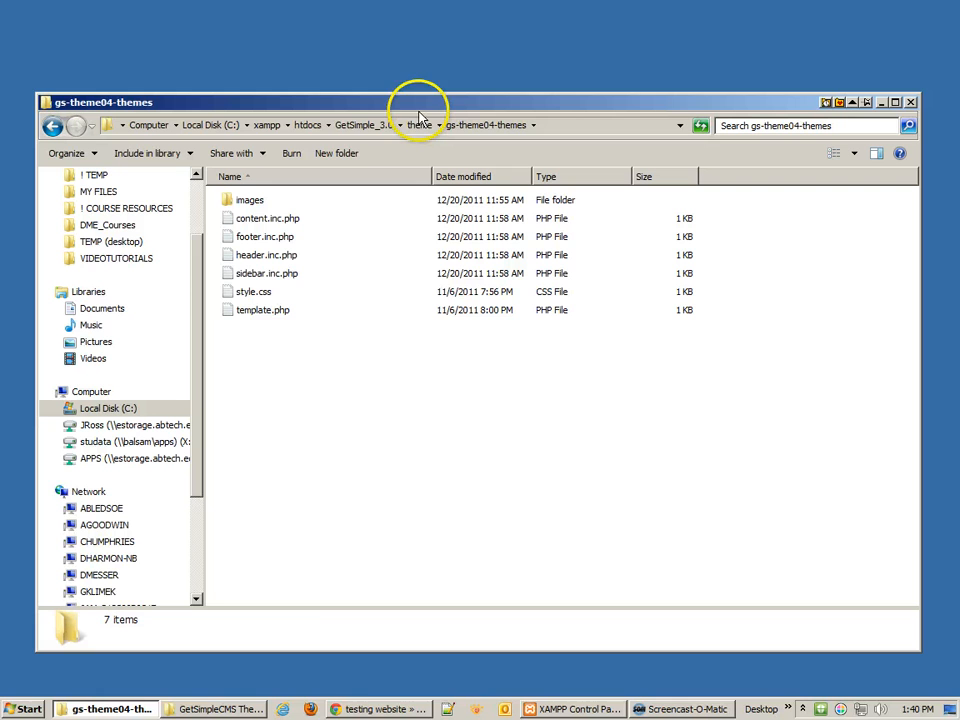
# Activate gs-theme04-themes in Theme Management, then check the page source and home page.
pyautogui.click(378, 709)
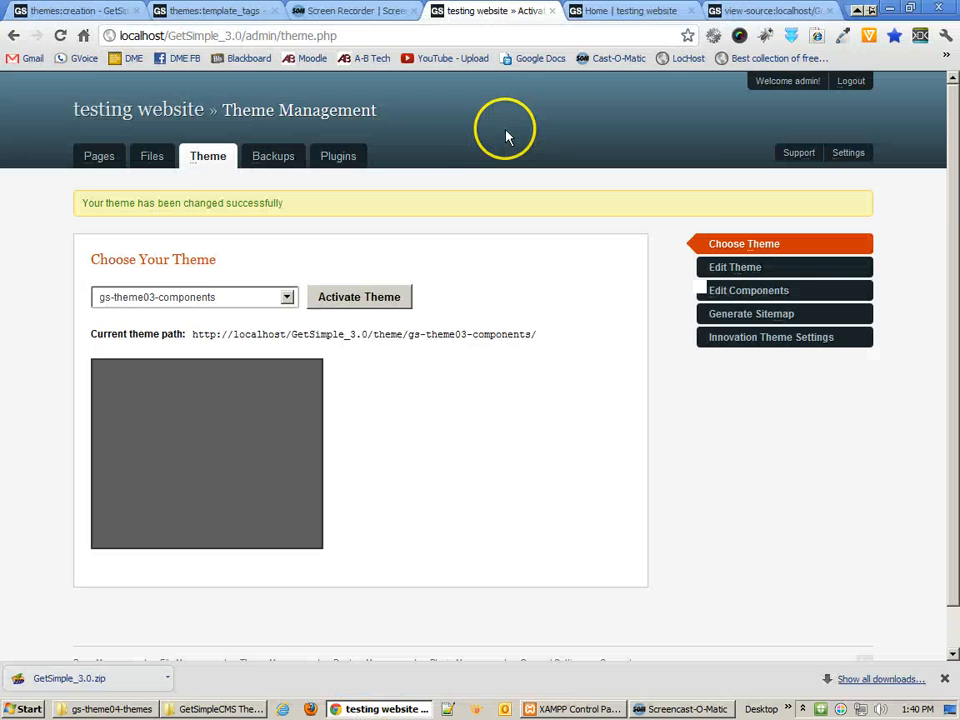
pyautogui.click(193, 297)
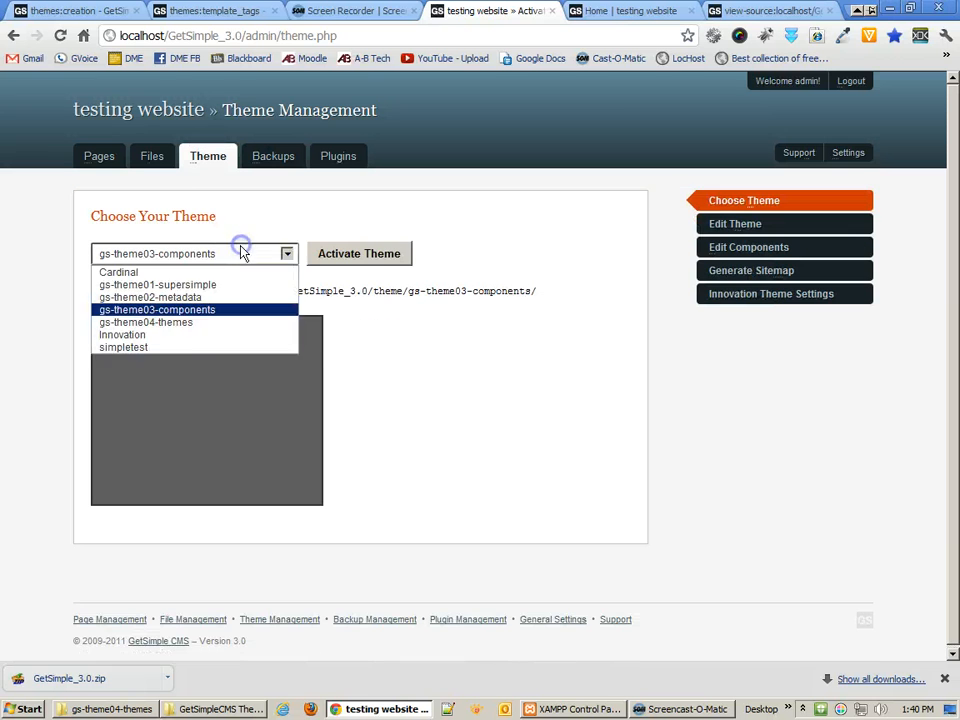
pyautogui.click(145, 322)
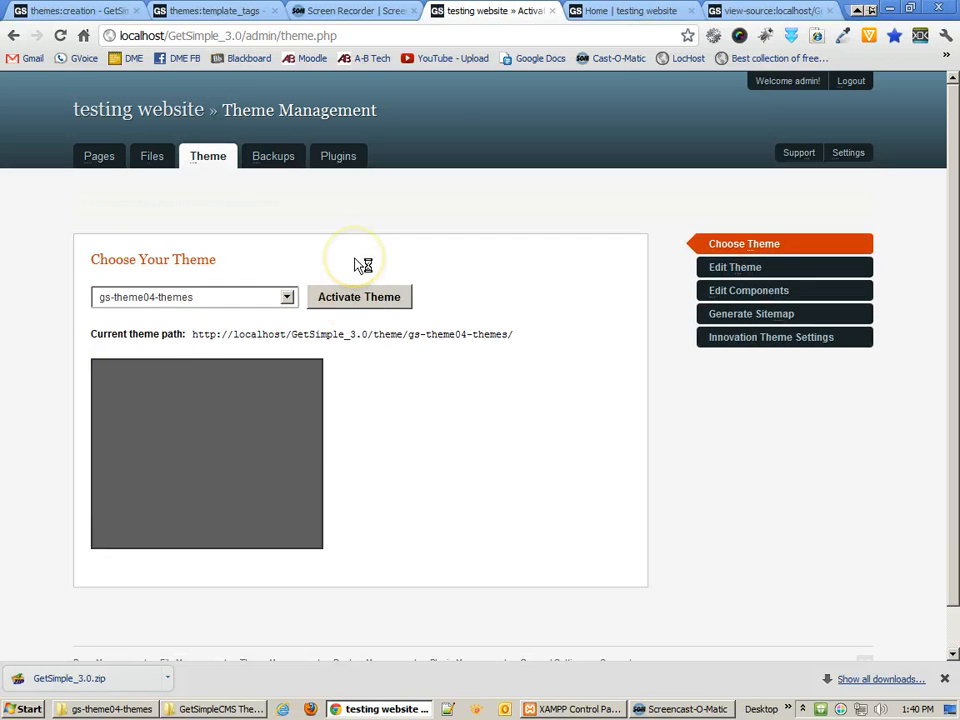
pyautogui.click(630, 11)
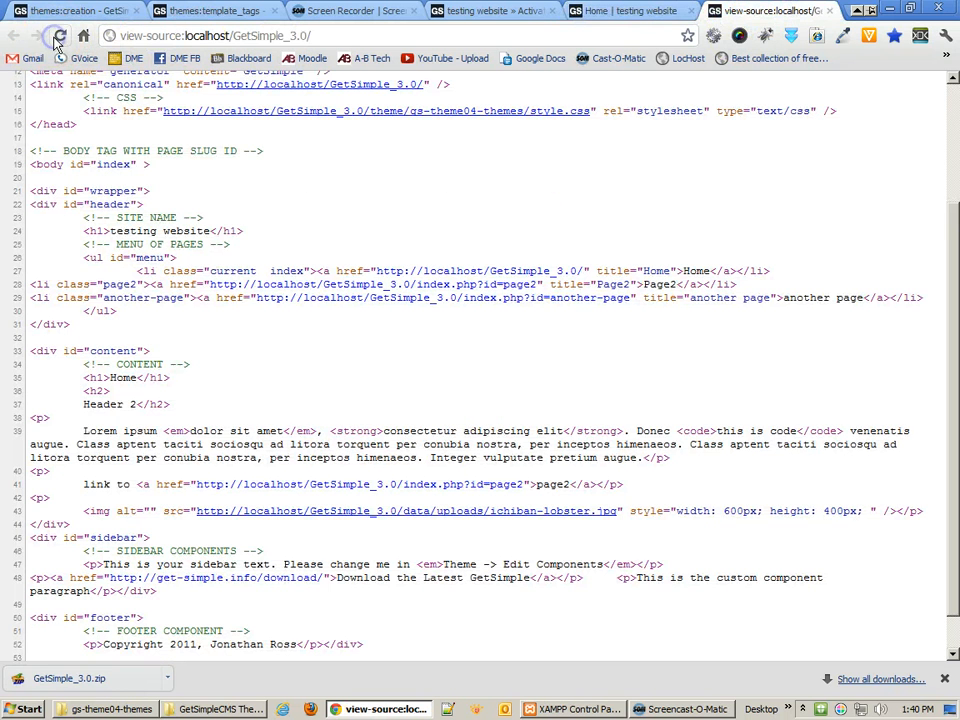
pyautogui.click(625, 11)
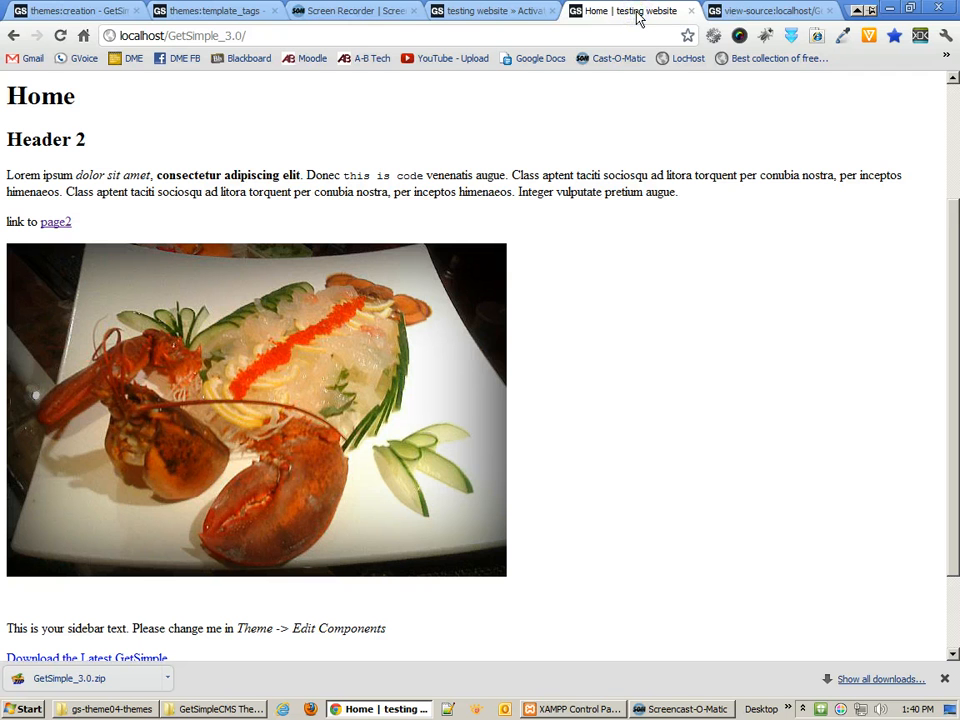
pyautogui.click(105, 709)
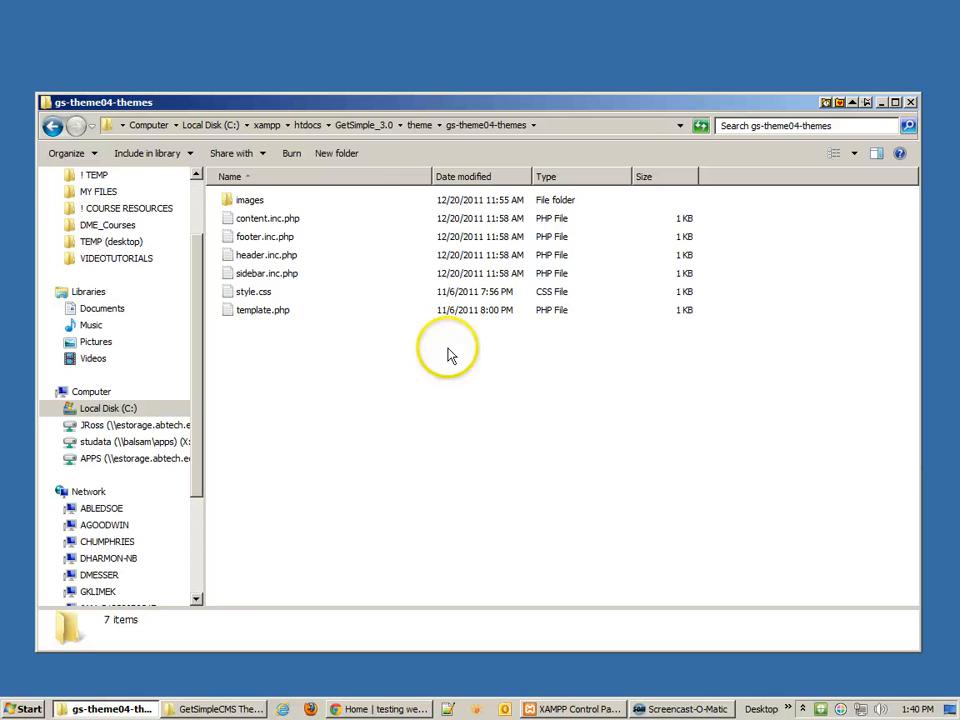
# Open mycustompage.php from the gs-theme05-custompages folder in Notepad++.
pyautogui.click(52, 125)
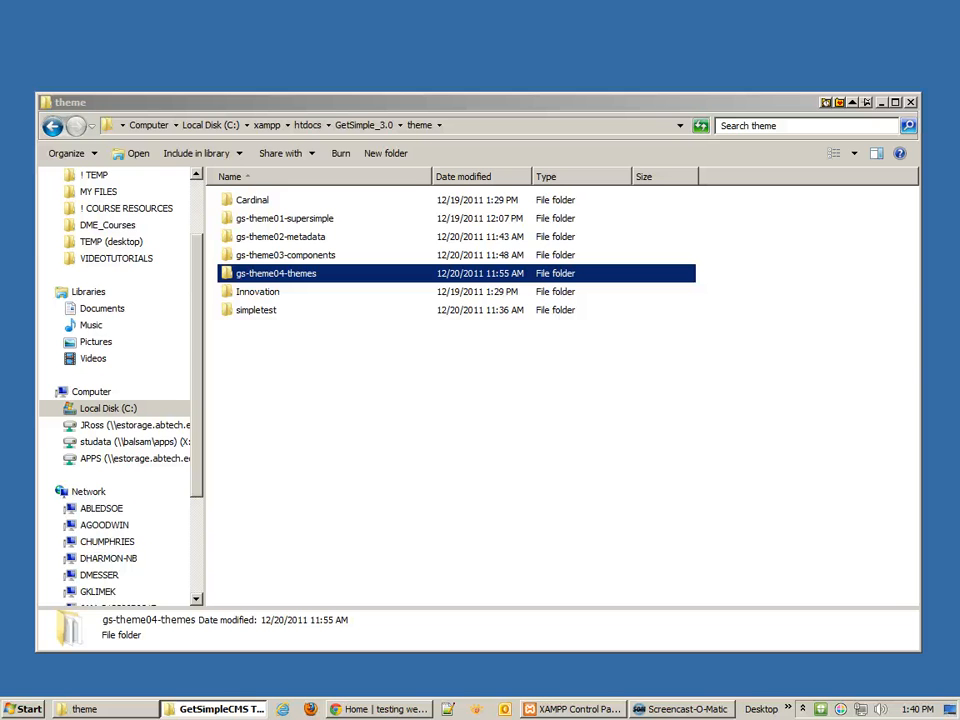
pyautogui.moveTo(308, 372)
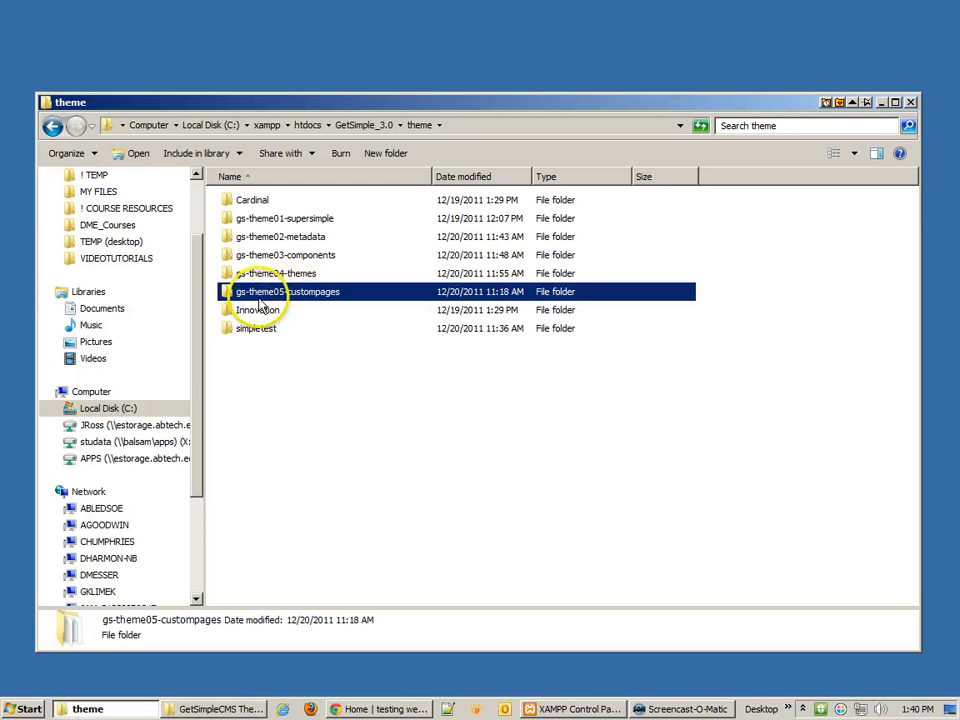
pyautogui.doubleClick(285, 291)
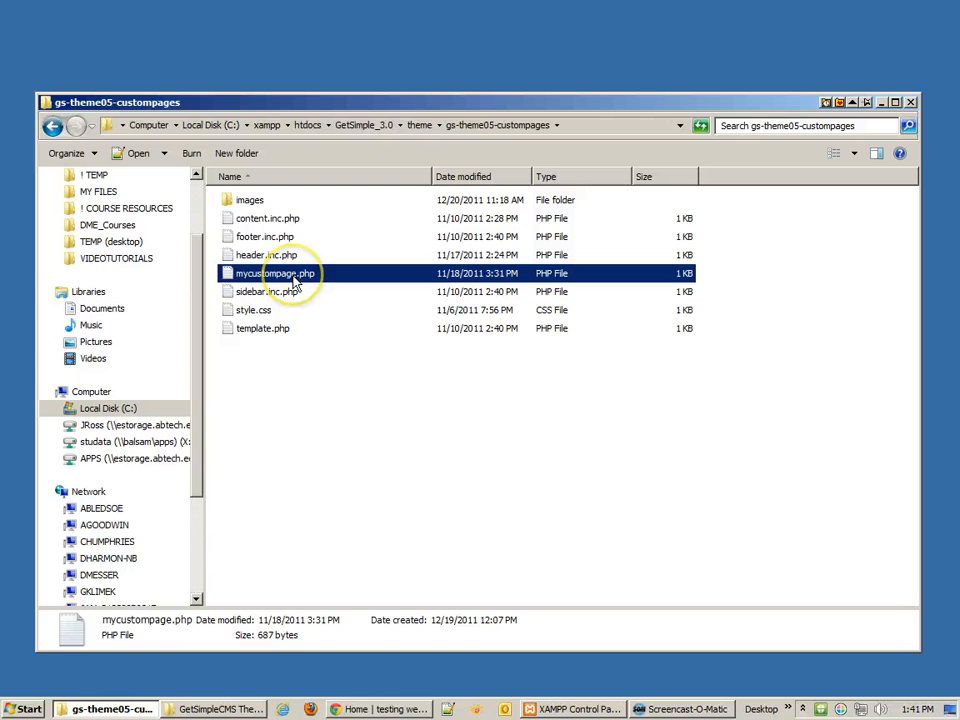
pyautogui.click(262, 291)
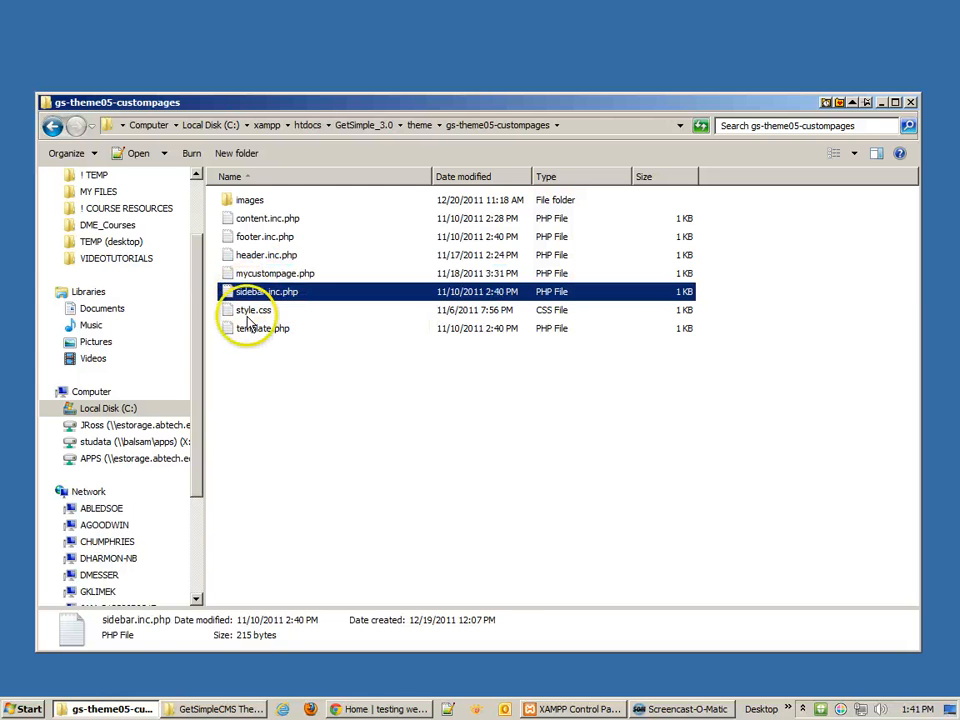
pyautogui.rightClick(275, 273)
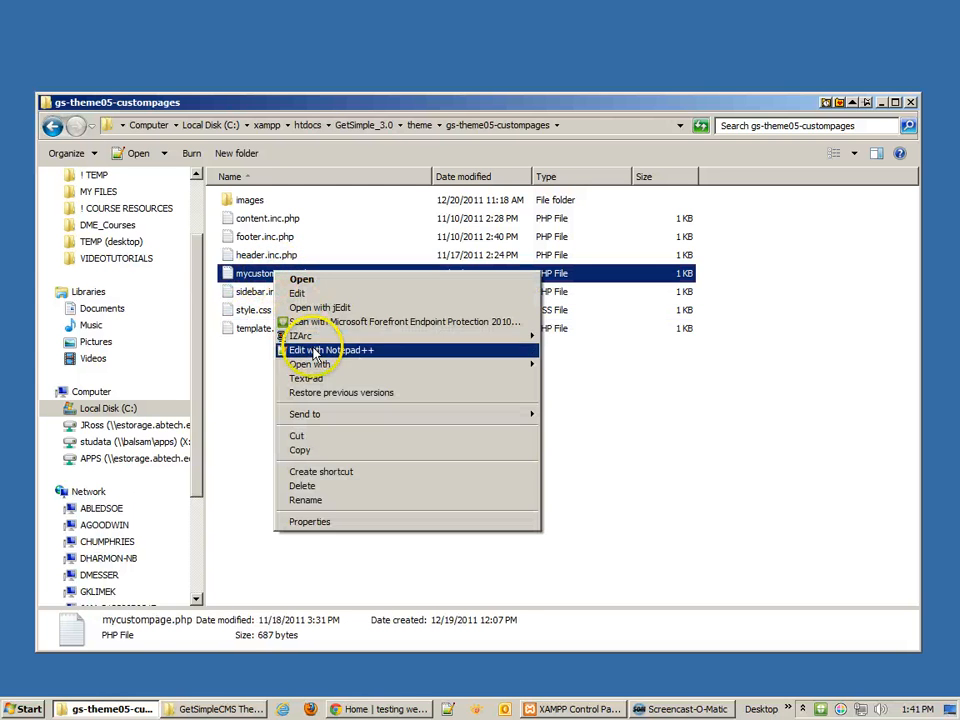
pyautogui.click(330, 350)
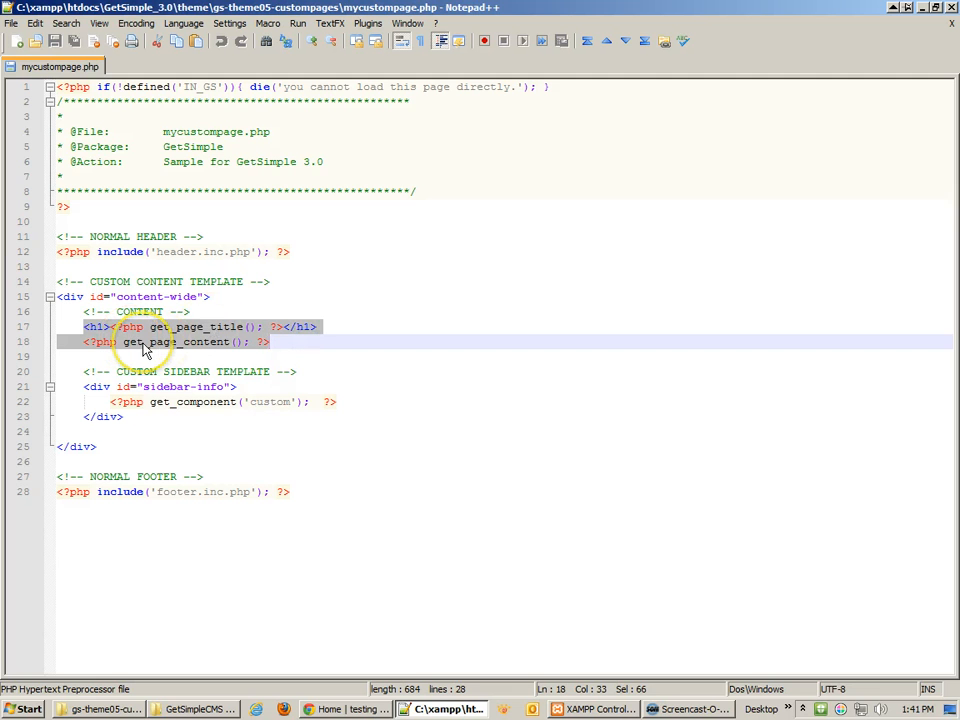
pyautogui.moveTo(197, 354)
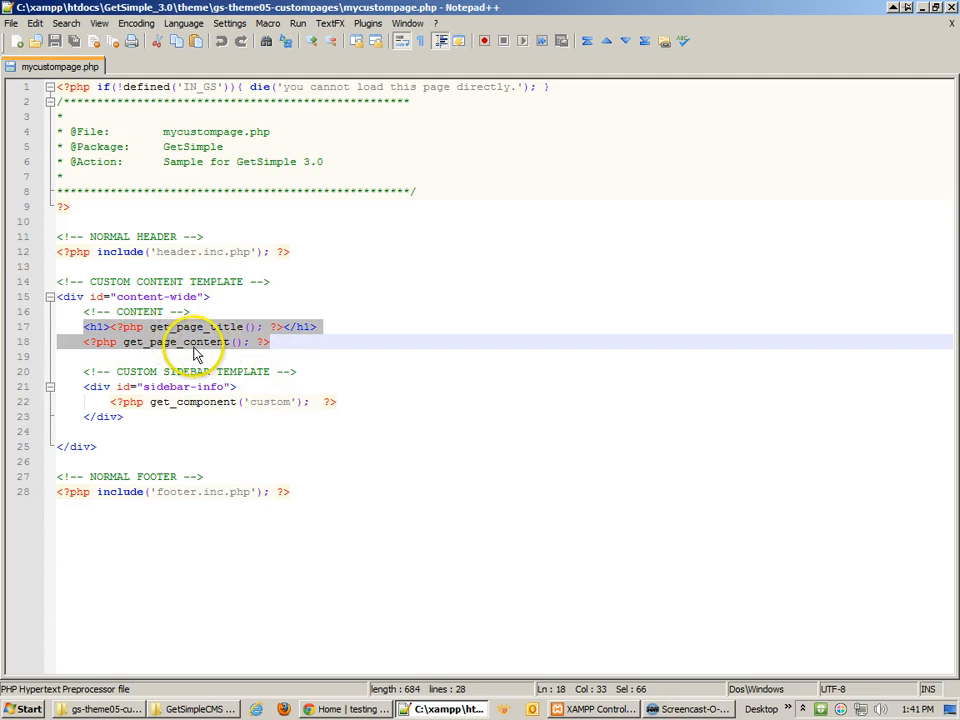
# Highlight the get_component('custom') line, then minimize Notepad++ to return to the browser.
pyautogui.click(330, 401)
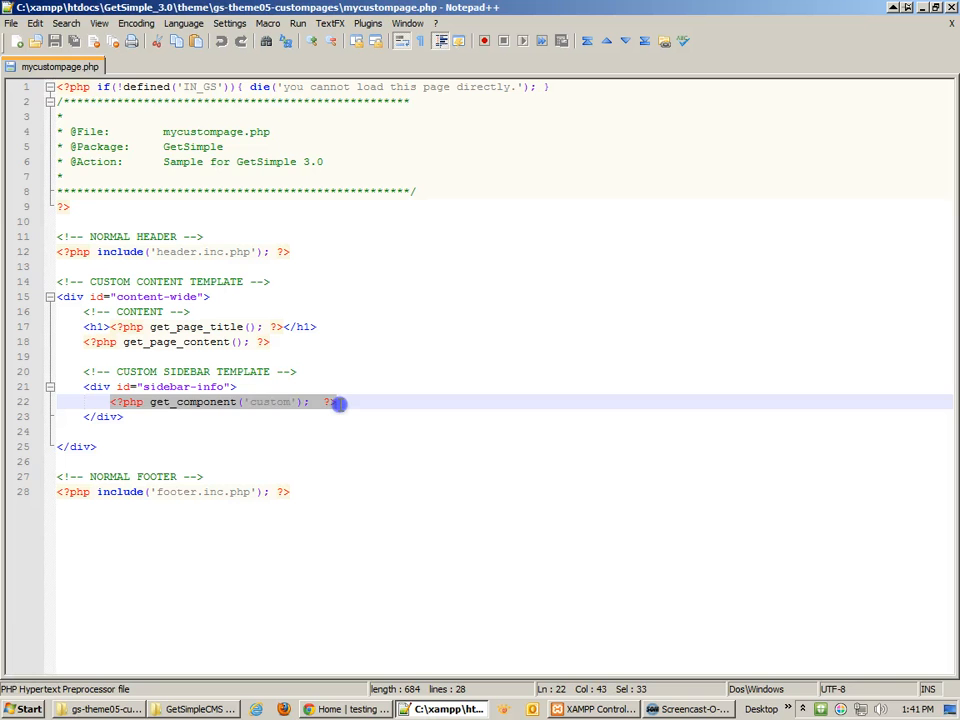
pyautogui.moveTo(332, 424)
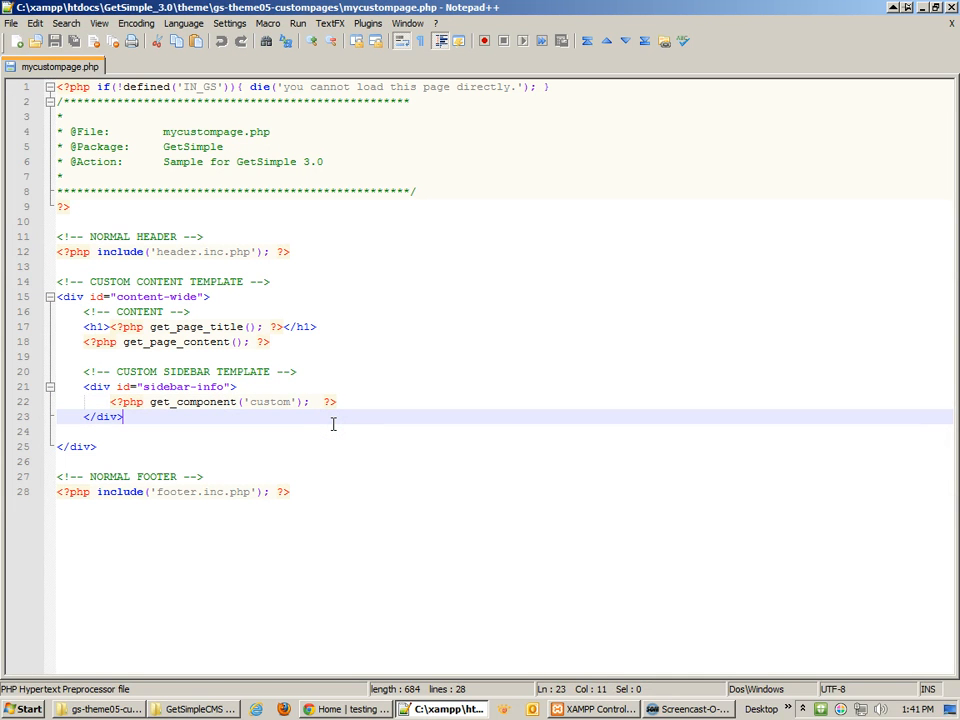
pyautogui.moveTo(168, 491)
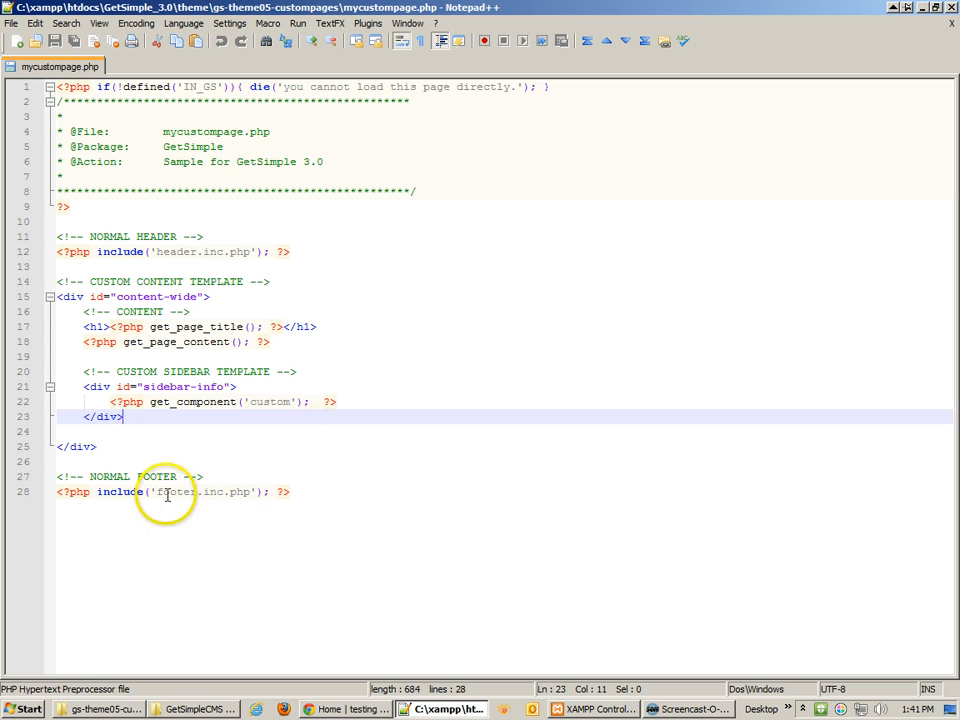
pyautogui.moveTo(52, 498)
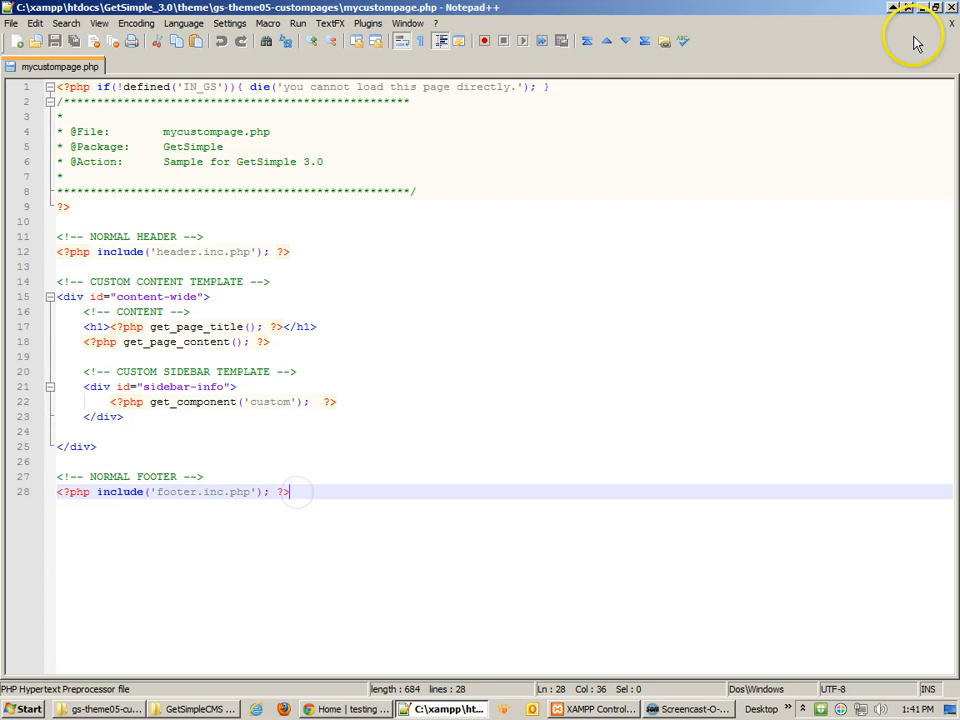
pyautogui.click(100, 709)
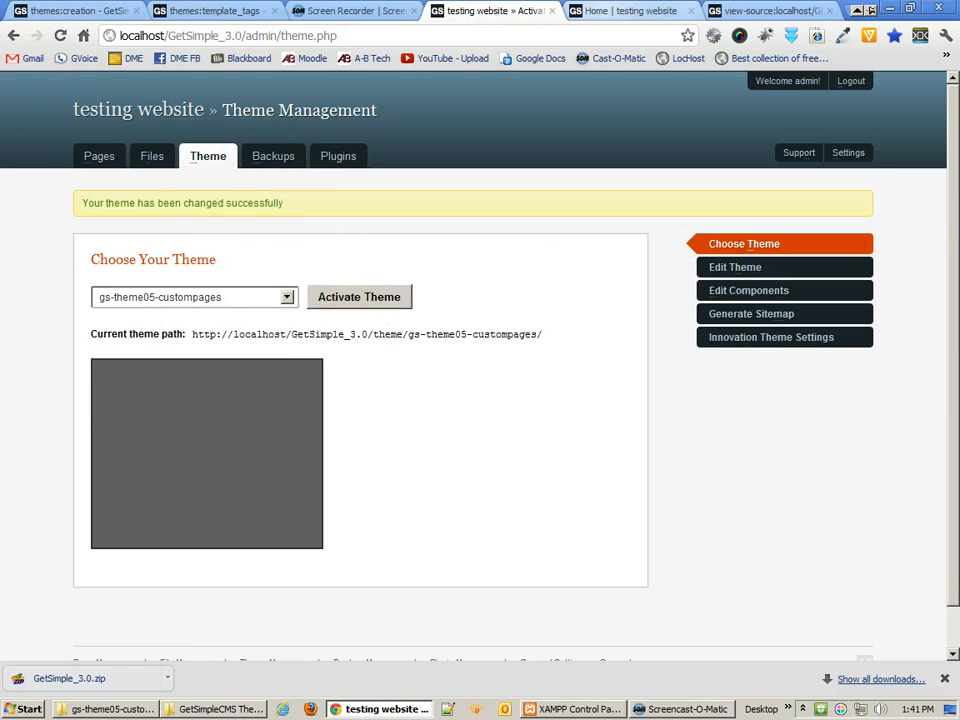
# Check the live home page and its source, then return to Theme Management.
pyautogui.click(625, 11)
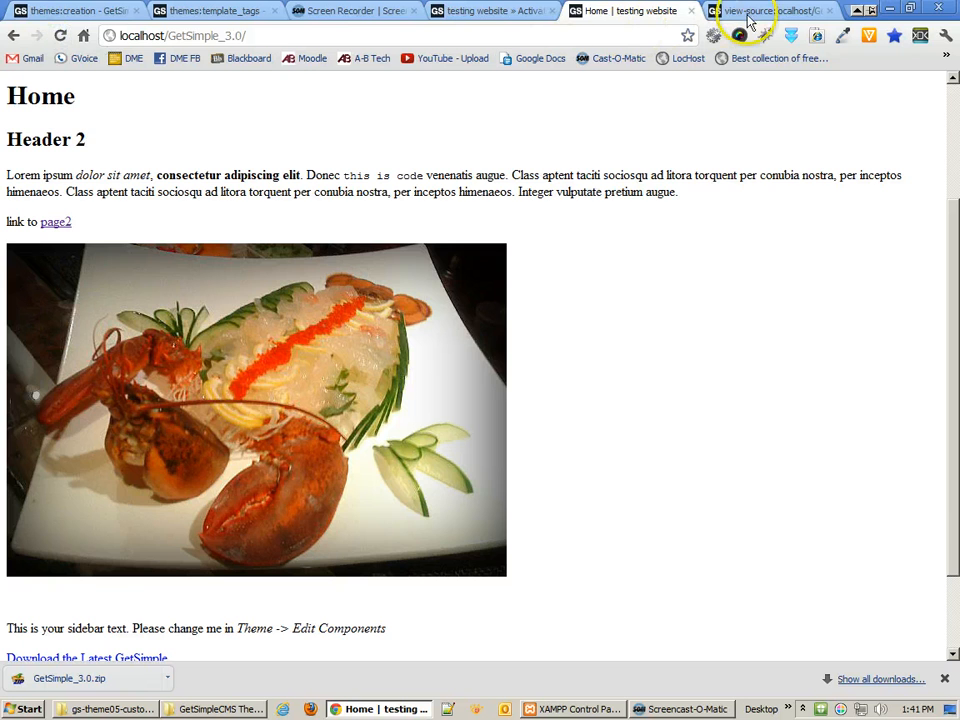
pyautogui.click(770, 11)
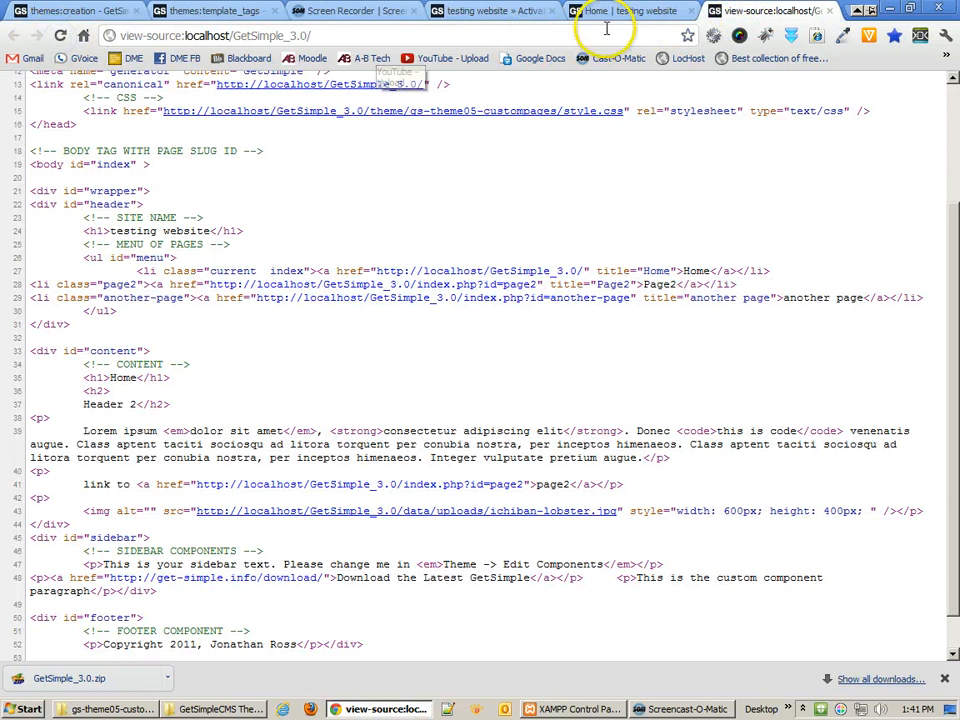
pyautogui.click(490, 11)
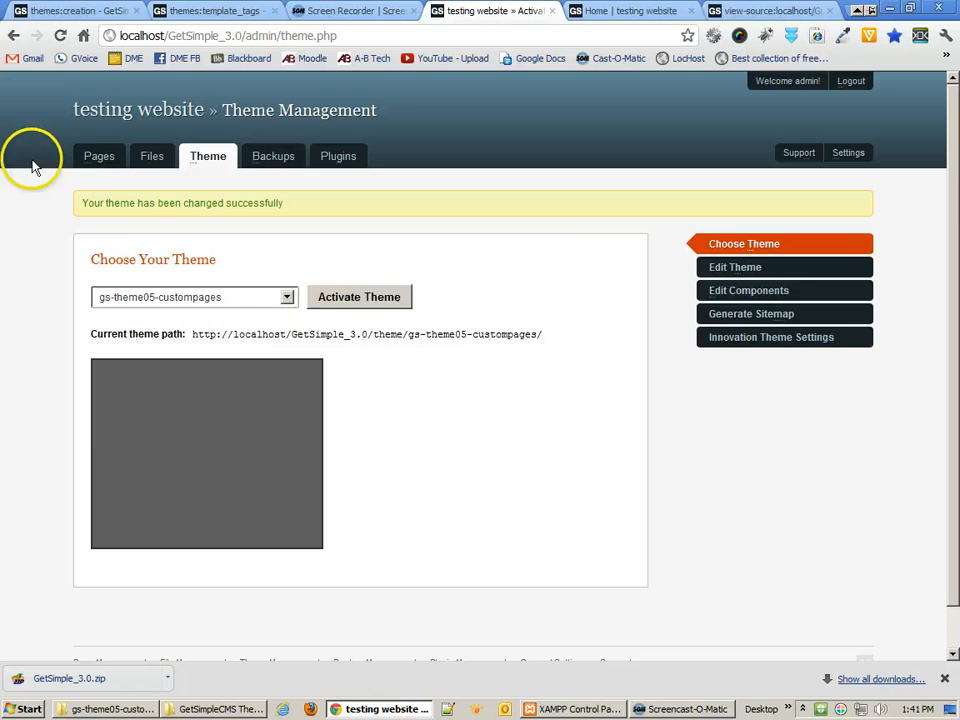
# Set page2's Template option to mycustompage.php and save the updates.
pyautogui.click(99, 155)
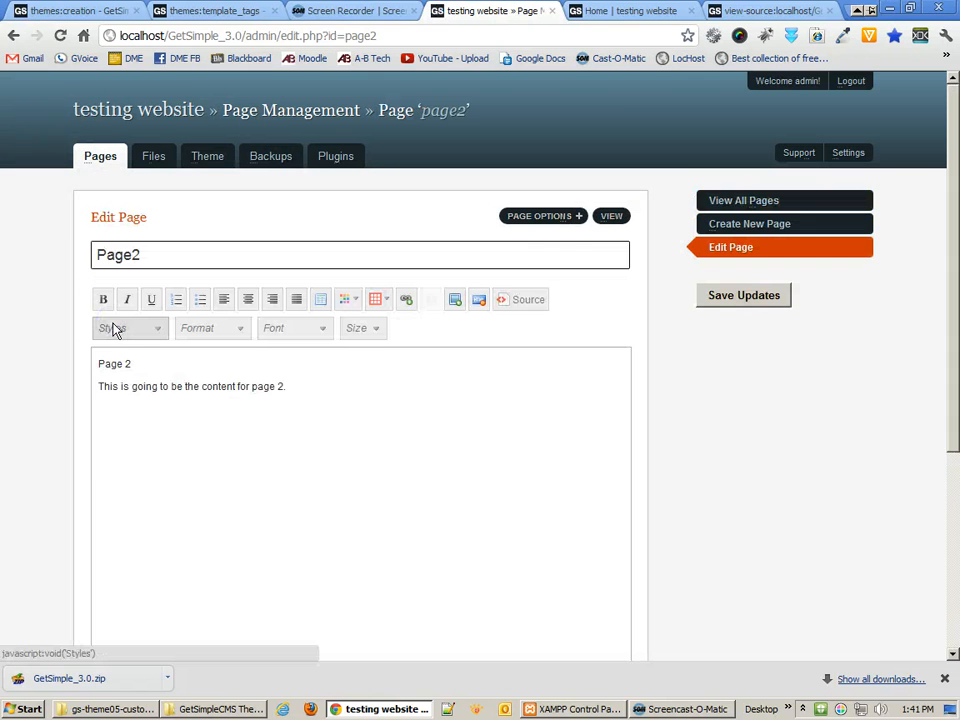
pyautogui.click(543, 216)
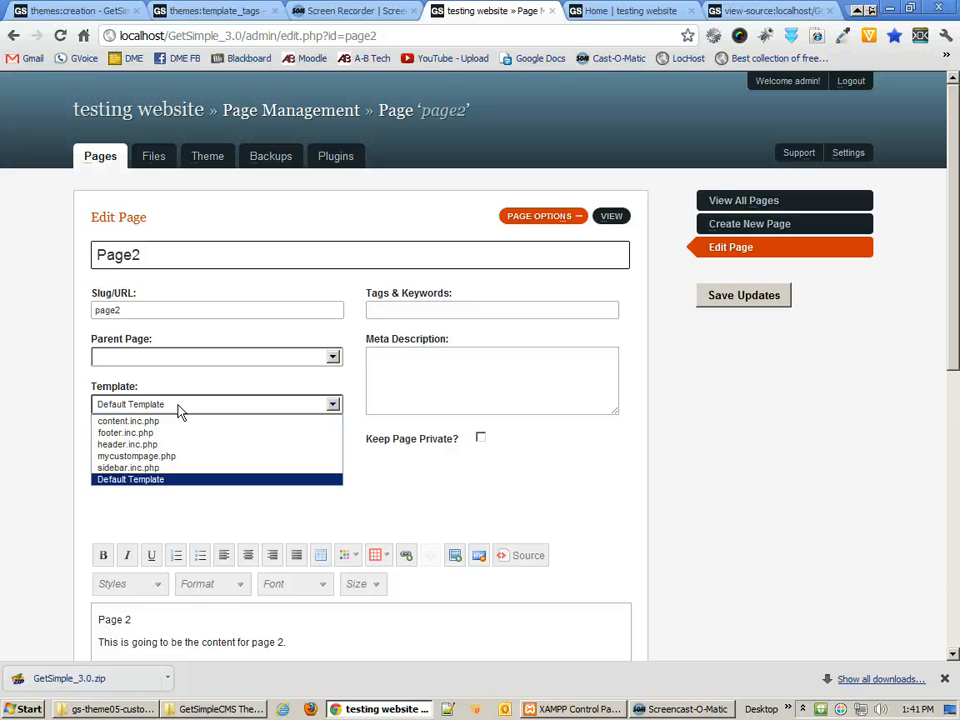
pyautogui.moveTo(128, 404)
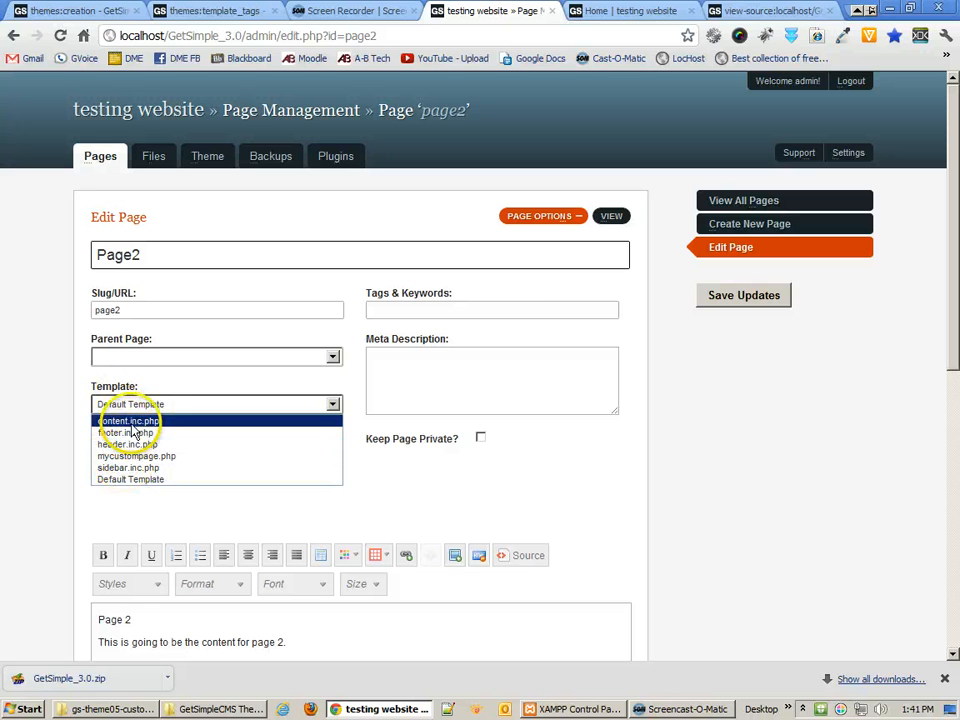
pyautogui.click(128, 420)
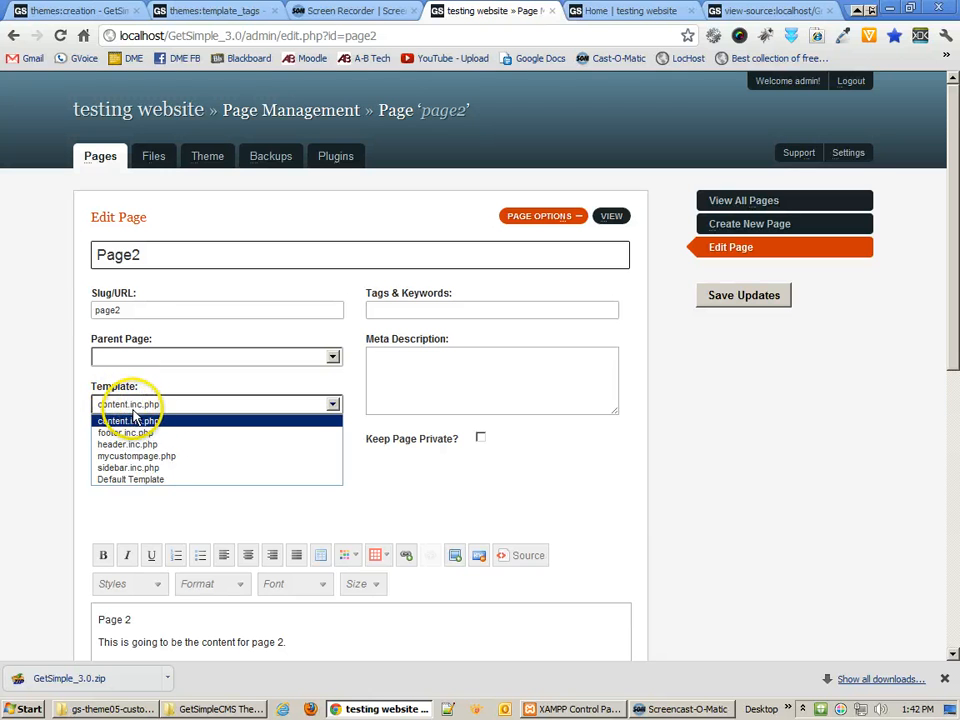
pyautogui.moveTo(127, 432)
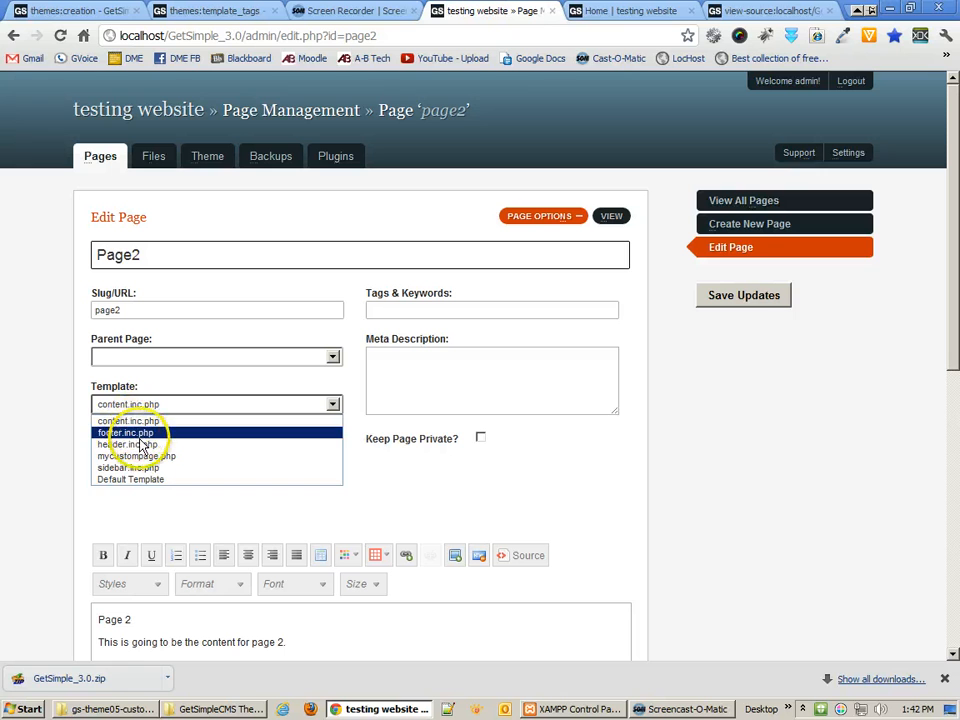
pyautogui.moveTo(127, 420)
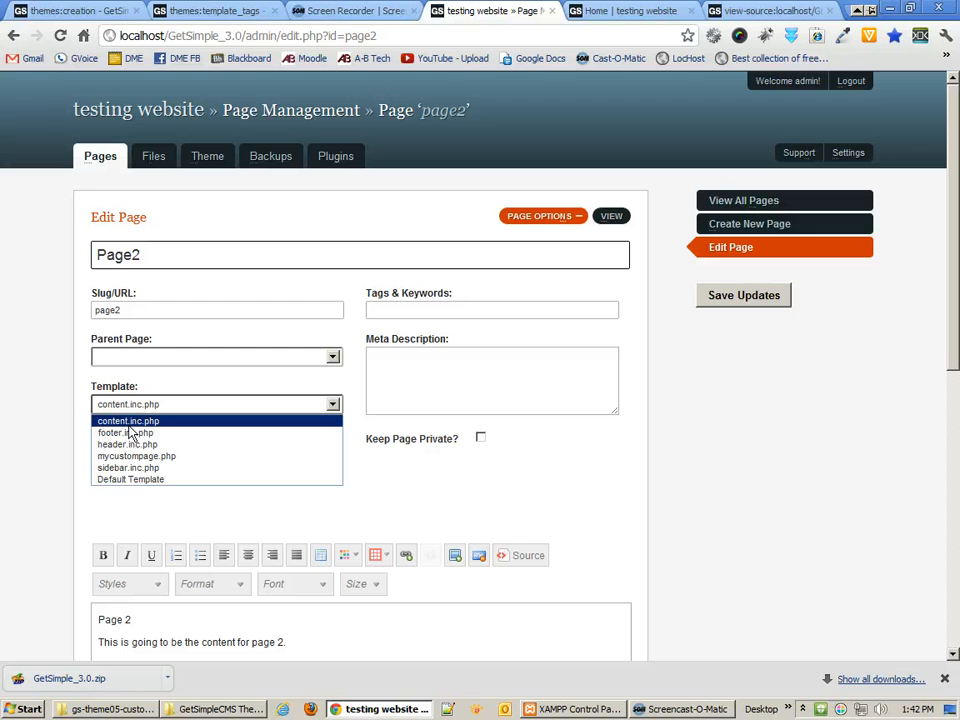
pyautogui.moveTo(140, 456)
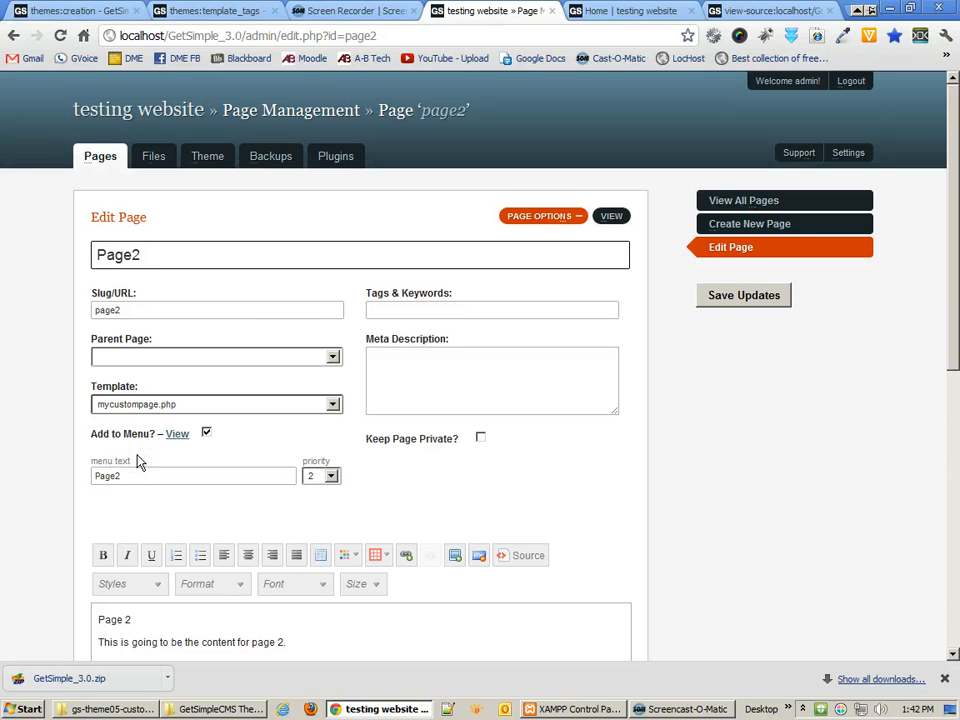
pyautogui.click(743, 295)
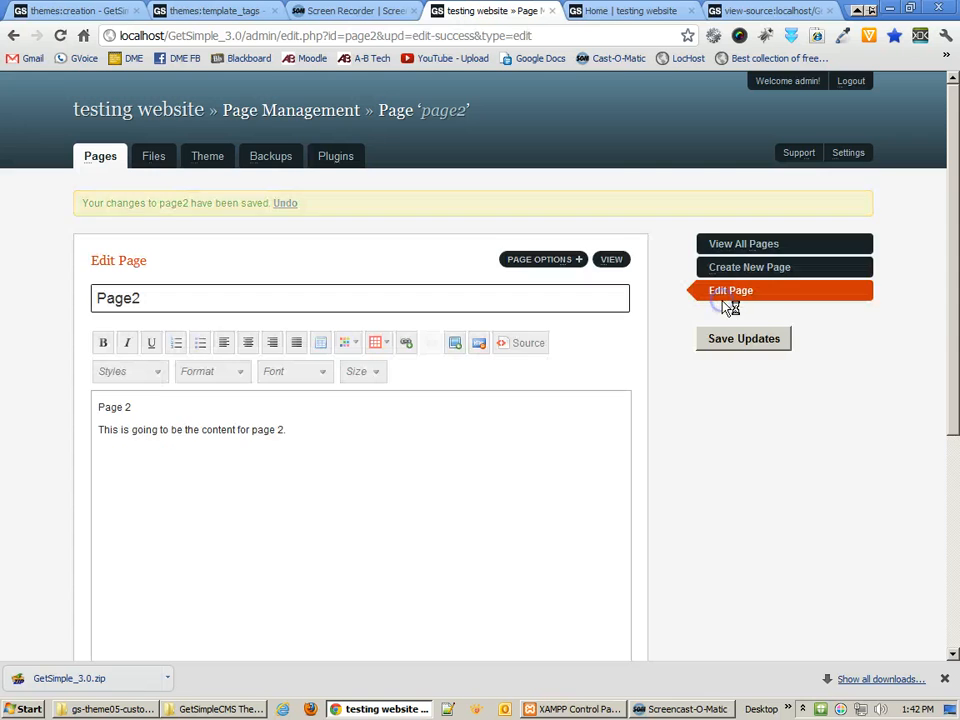
# Open Page2 on the live site and close the outdated home page source tab.
pyautogui.click(620, 11)
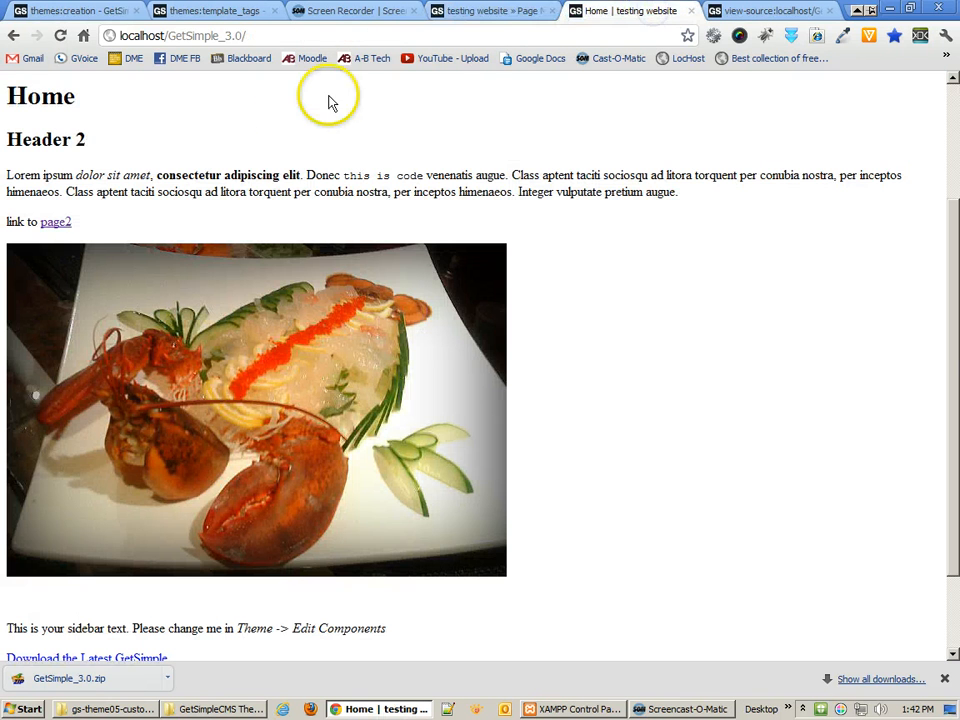
pyautogui.scroll(-3)
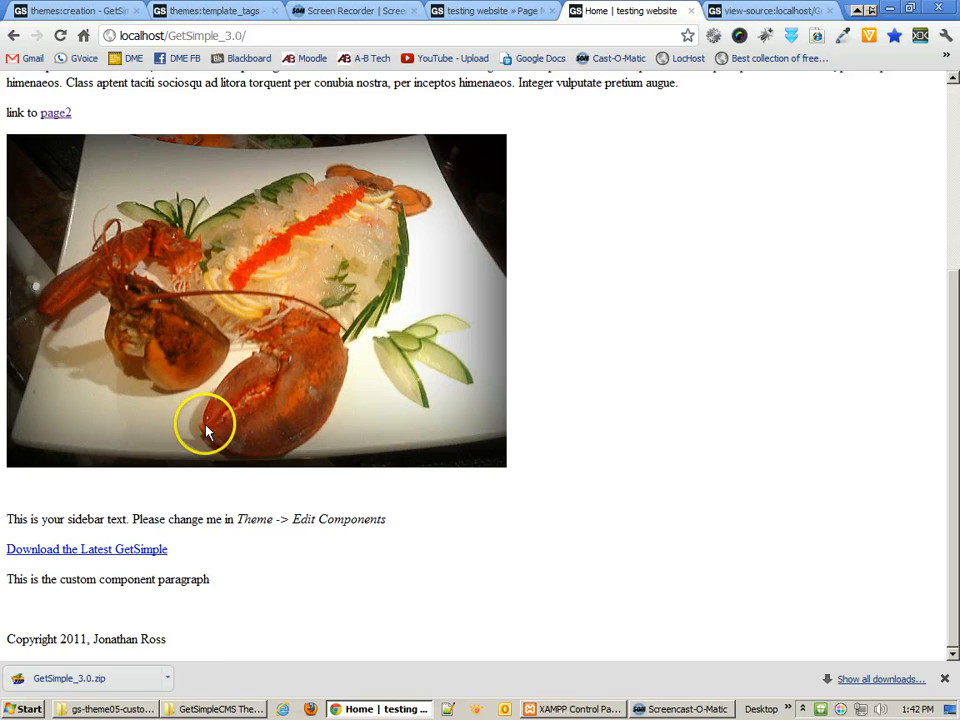
pyautogui.click(56, 112)
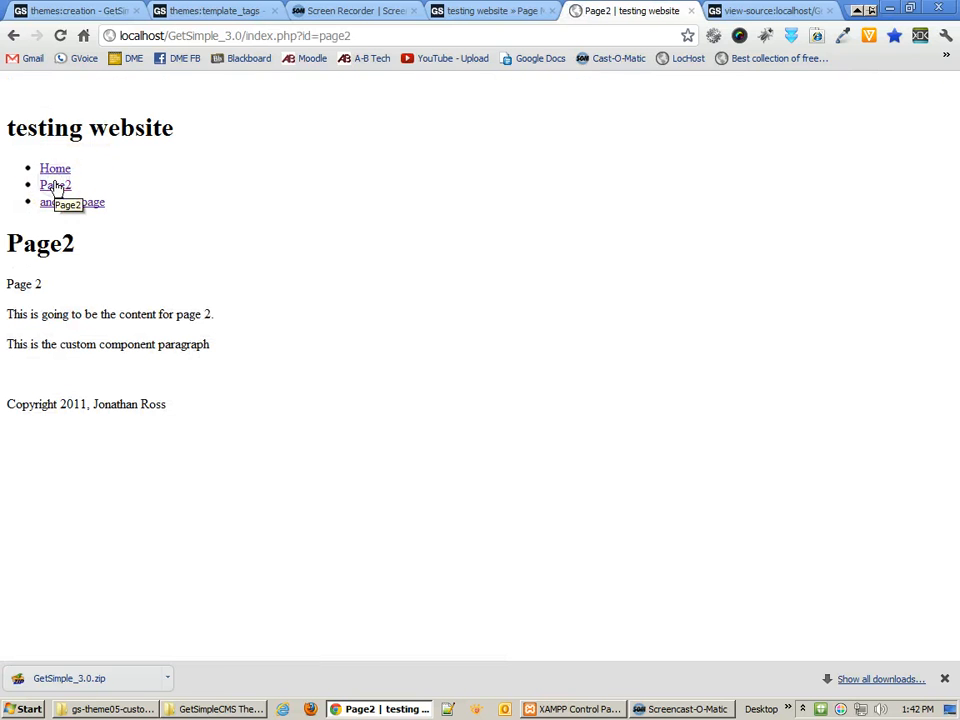
pyautogui.click(55, 168)
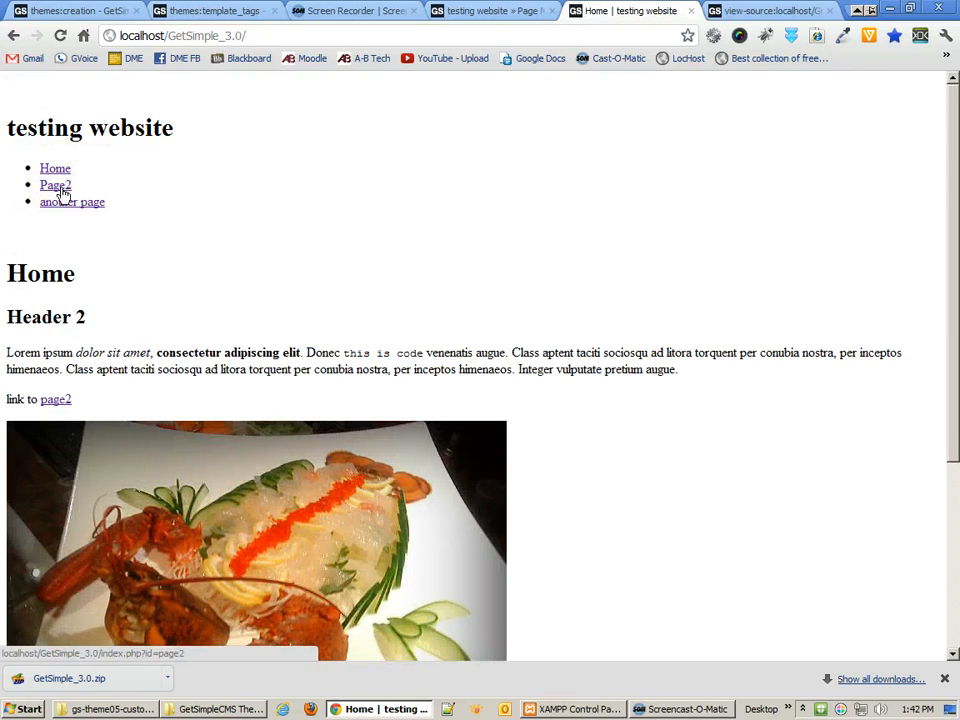
pyautogui.click(768, 11)
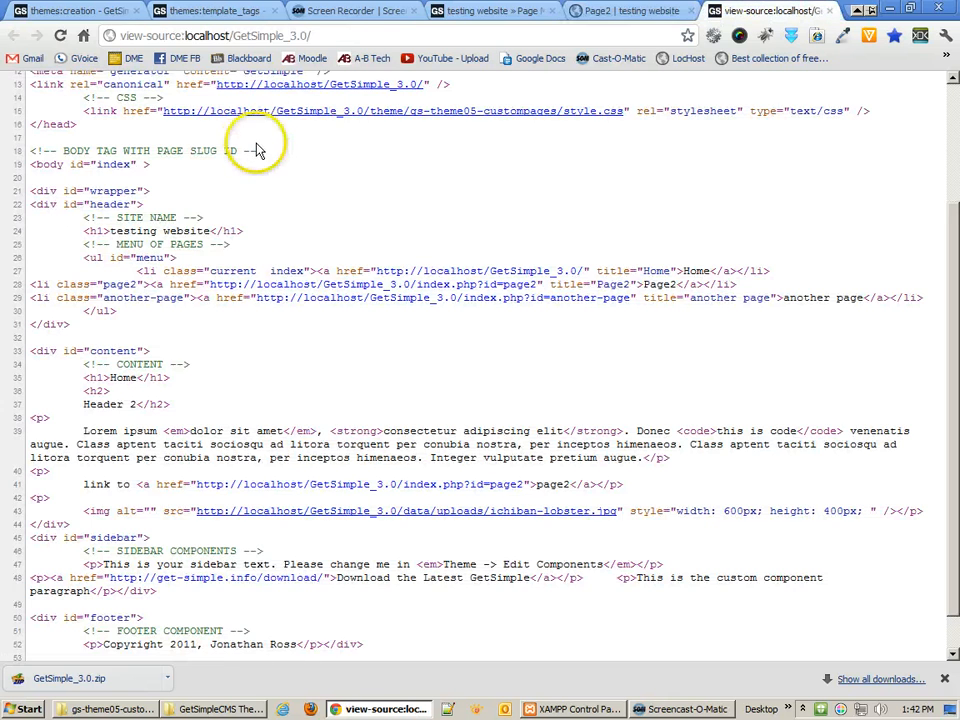
pyautogui.click(620, 11)
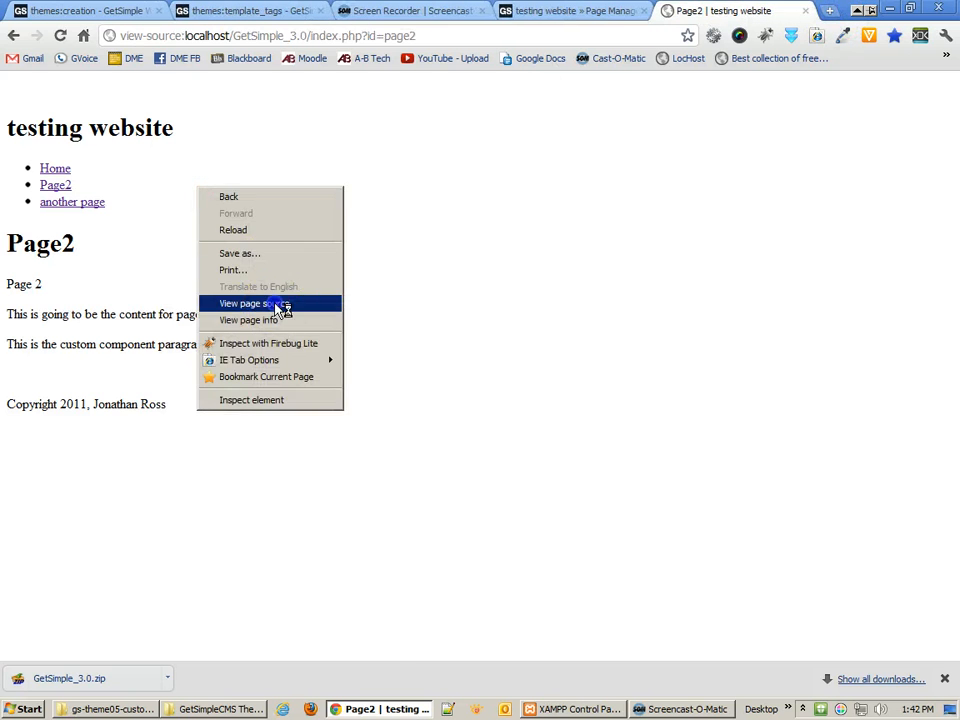
# View Page2's source, highlighting the content-wide div and scrolling through the sidebar-info markup.
pyautogui.click(248, 303)
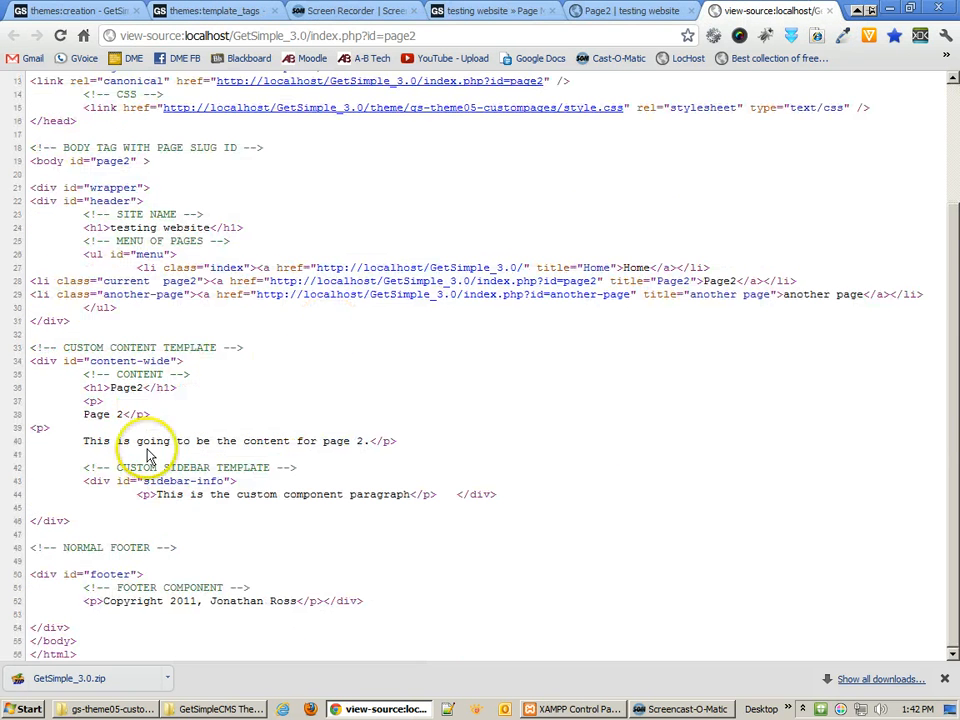
pyautogui.doubleClick(105, 360)
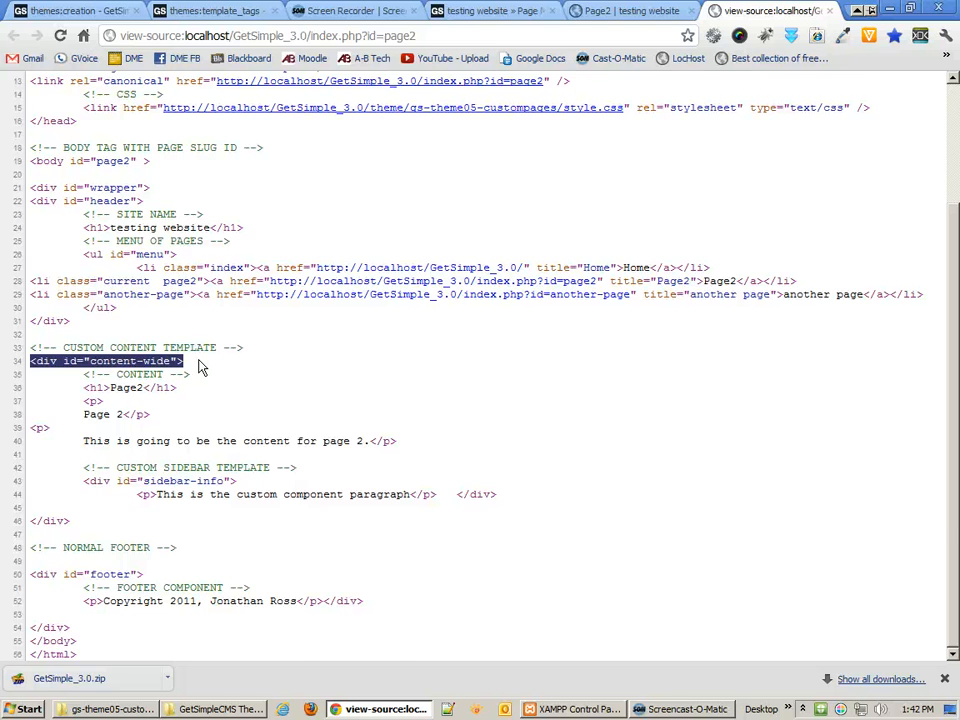
pyautogui.scroll(3)
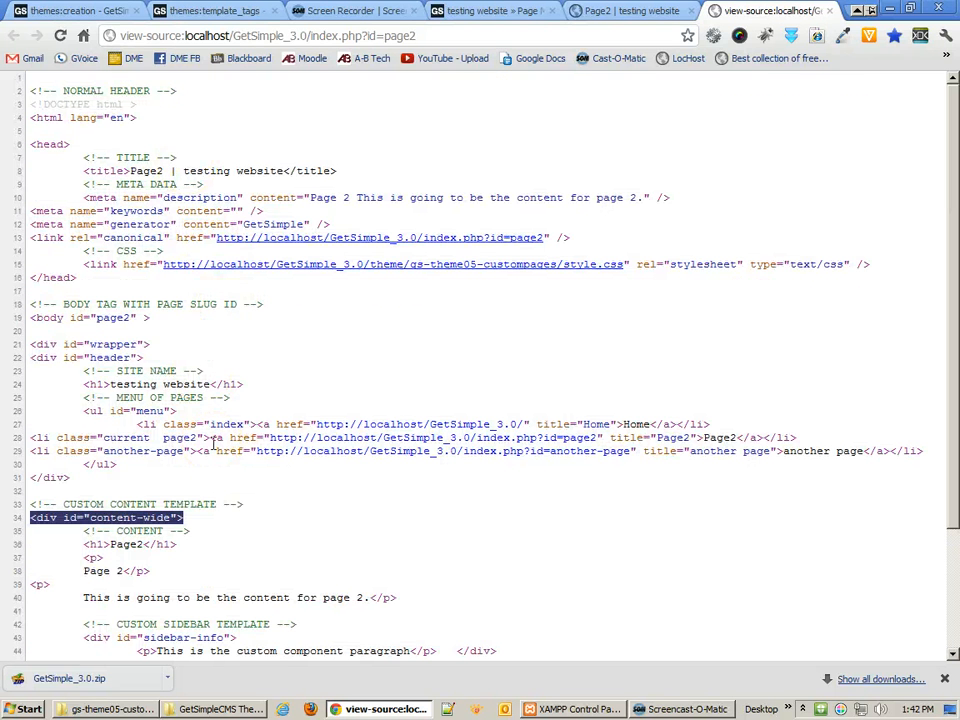
pyautogui.scroll(-3)
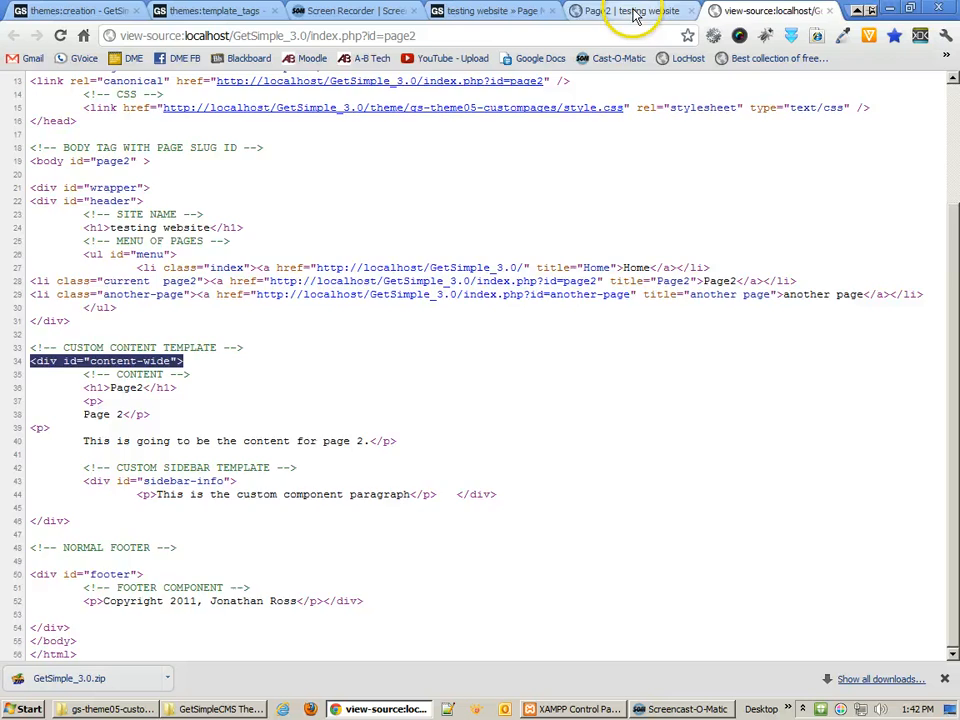
# Confirm Page2 uses the mycustompage.php template, then go to Plugin Management.
pyautogui.click(490, 11)
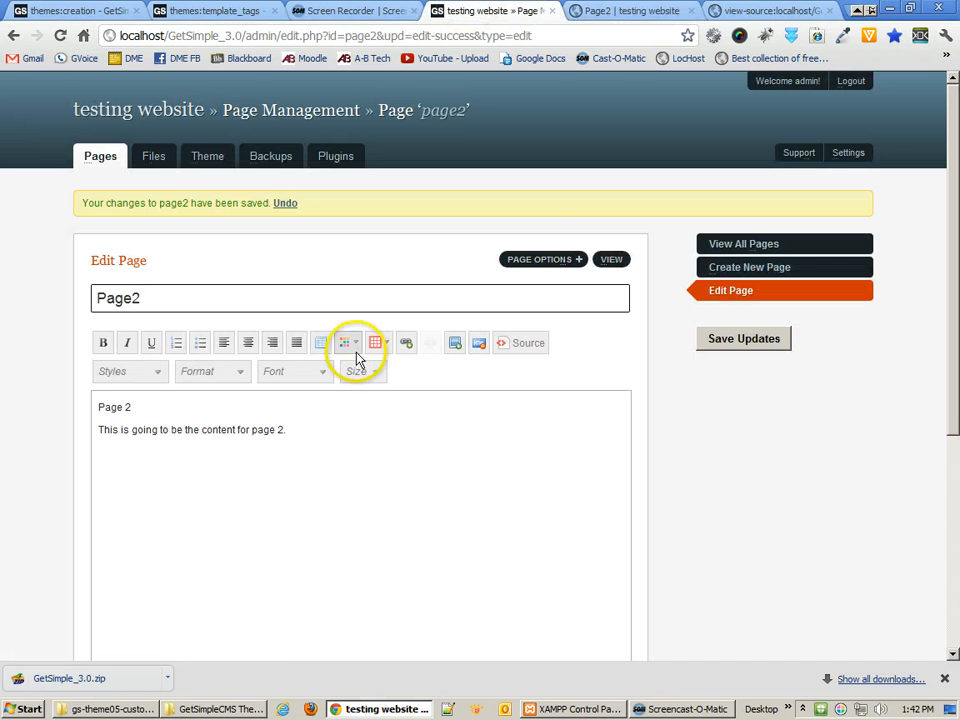
pyautogui.click(538, 259)
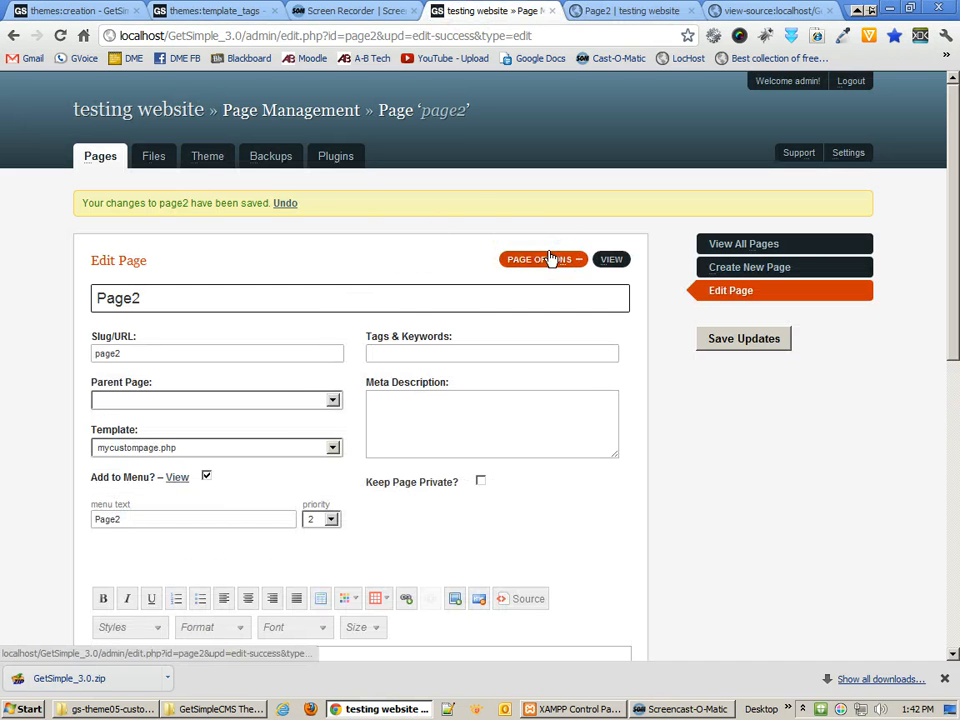
pyautogui.moveTo(170, 459)
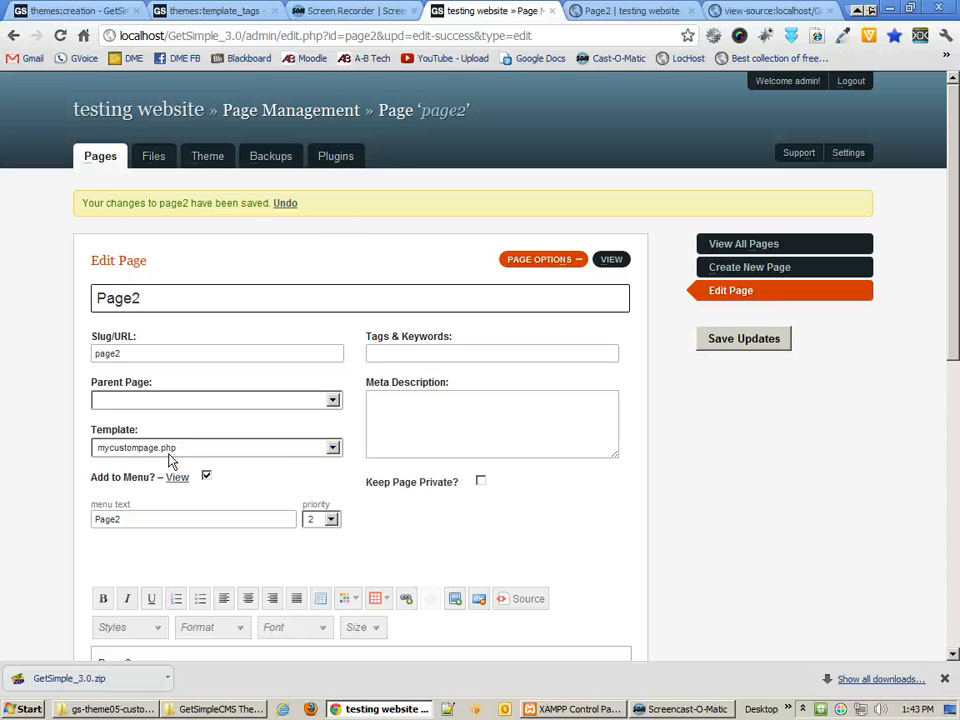
pyautogui.click(336, 156)
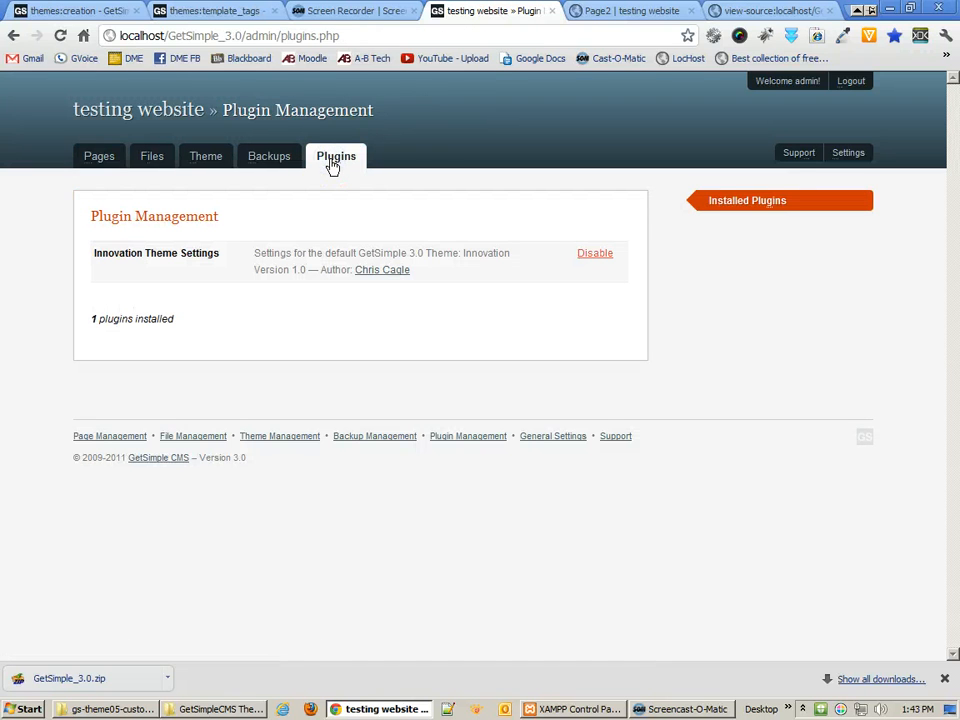